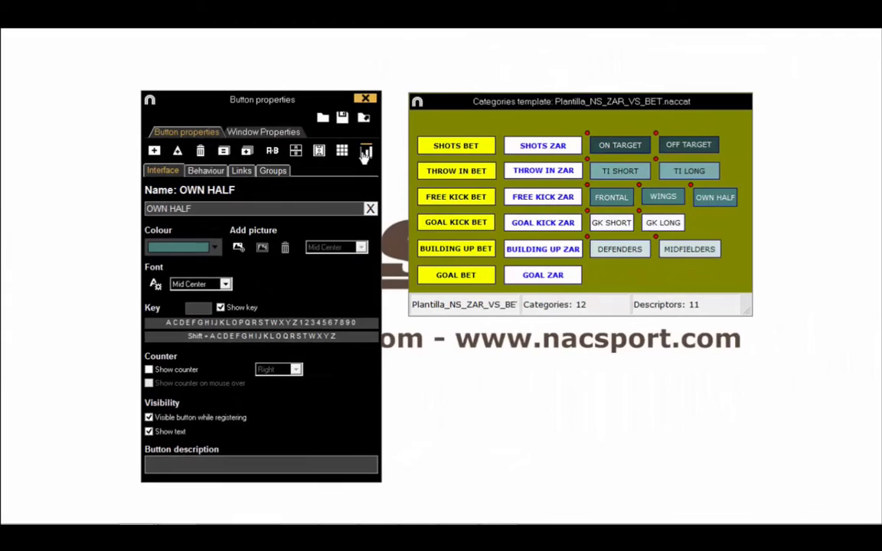
# Create a new empty dashboard from the dashboard options in the Button properties toolbar
pyautogui.click(366, 151)
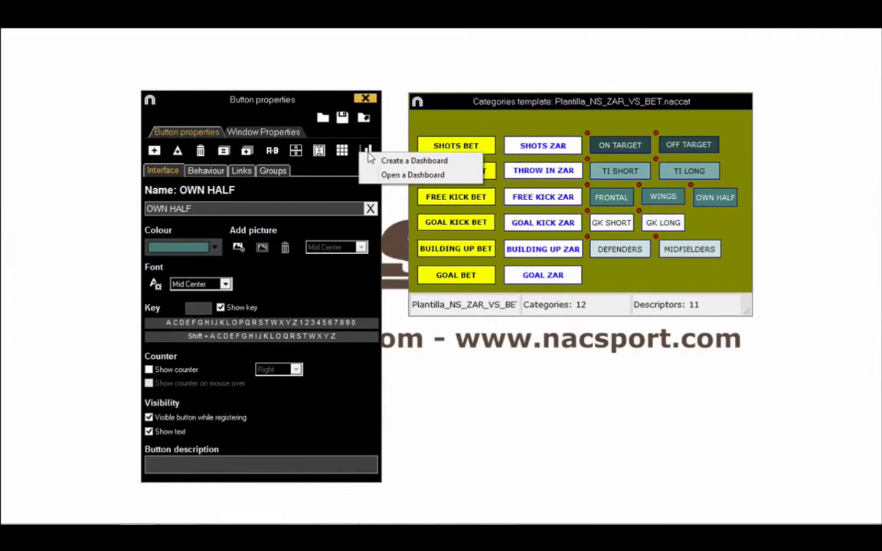
pyautogui.click(413, 160)
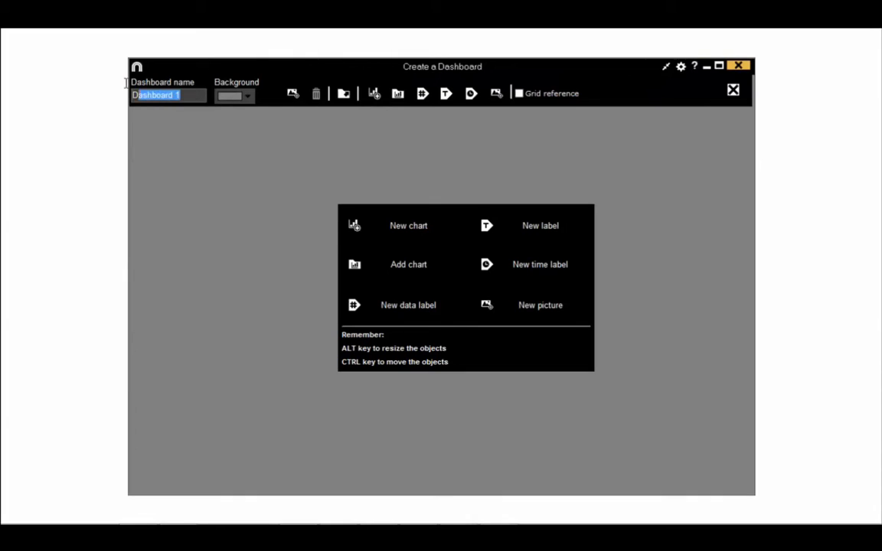
# Enter 'Tutorial' as the dashboard name
pyautogui.write('Tutori')
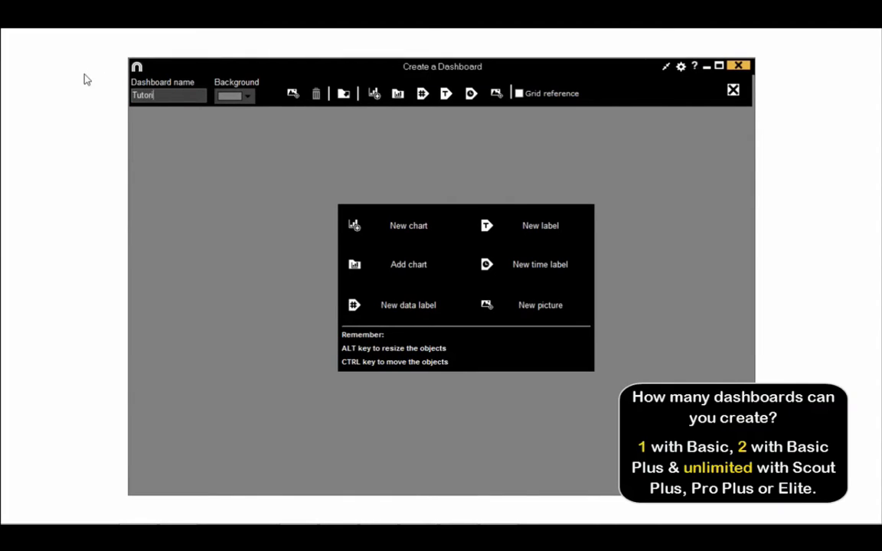
pyautogui.write('al')
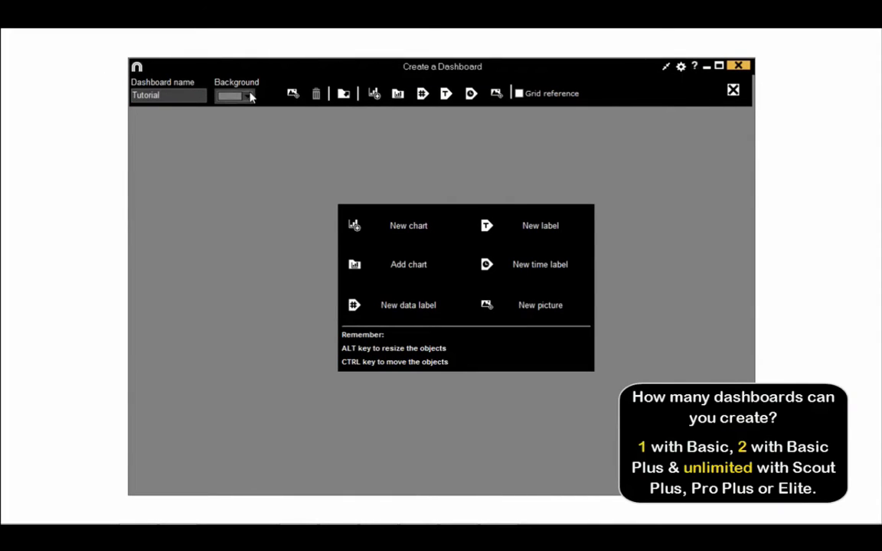
pyautogui.moveTo(293, 93)
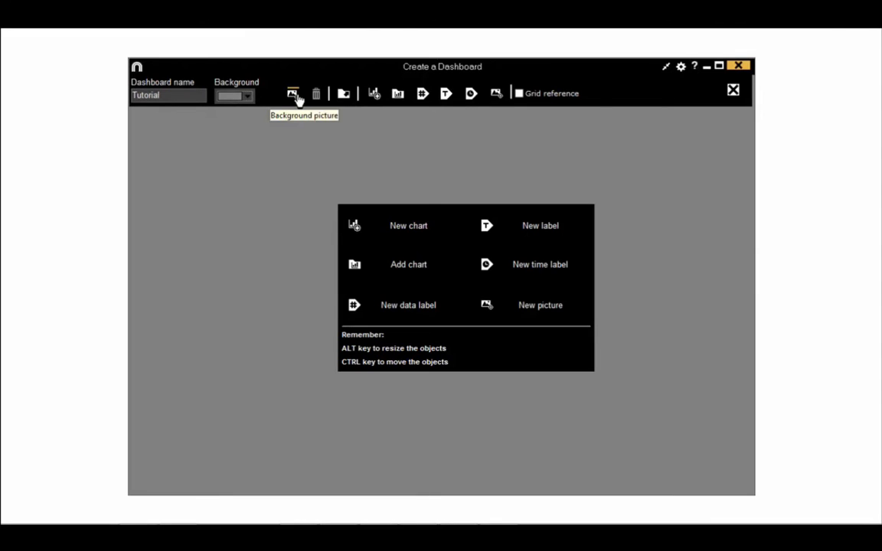
pyautogui.moveTo(317, 96)
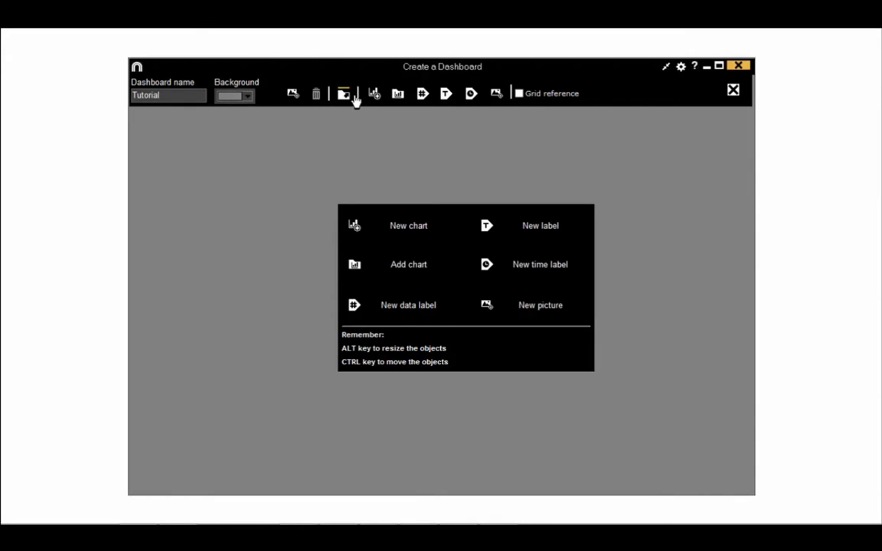
pyautogui.moveTo(344, 94)
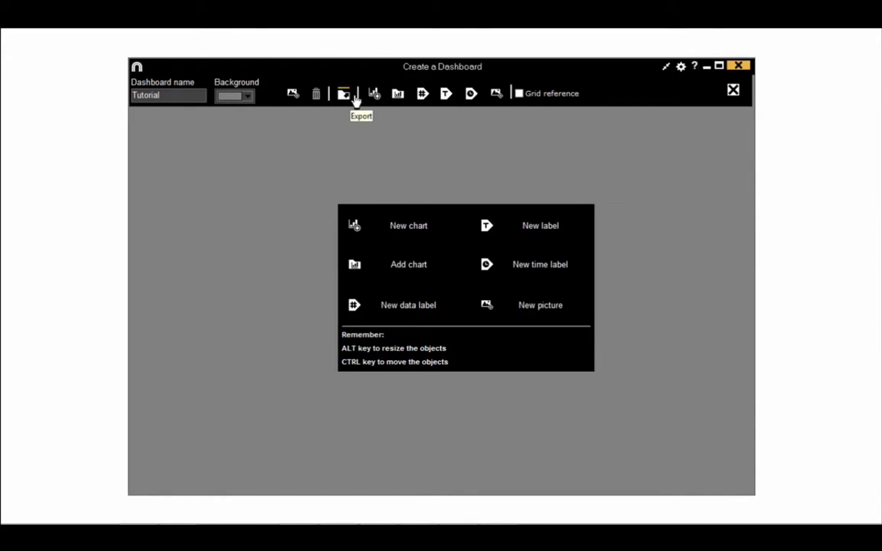
pyautogui.moveTo(352, 107)
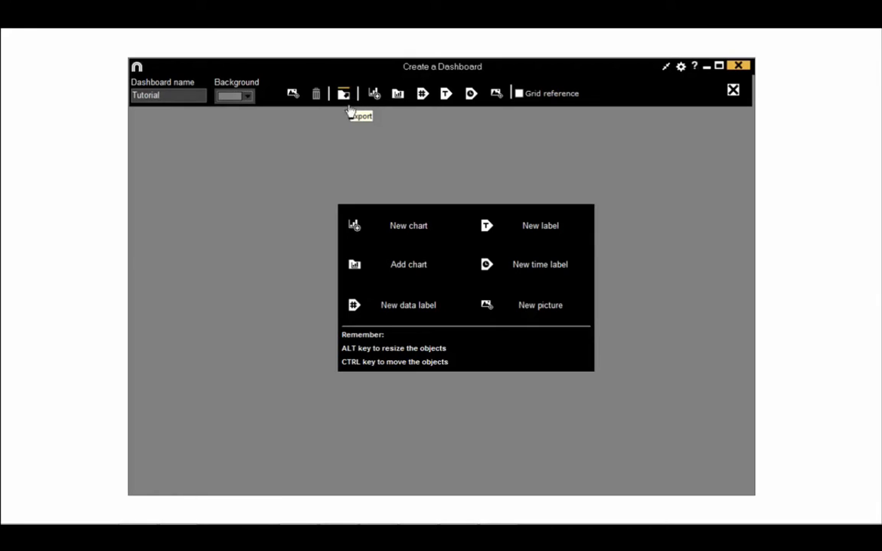
pyautogui.moveTo(446, 213)
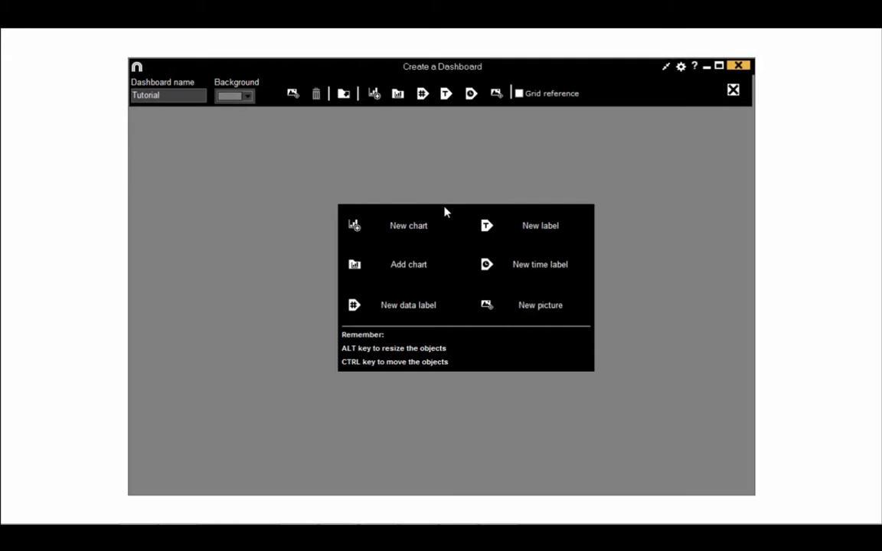
pyautogui.moveTo(447, 227)
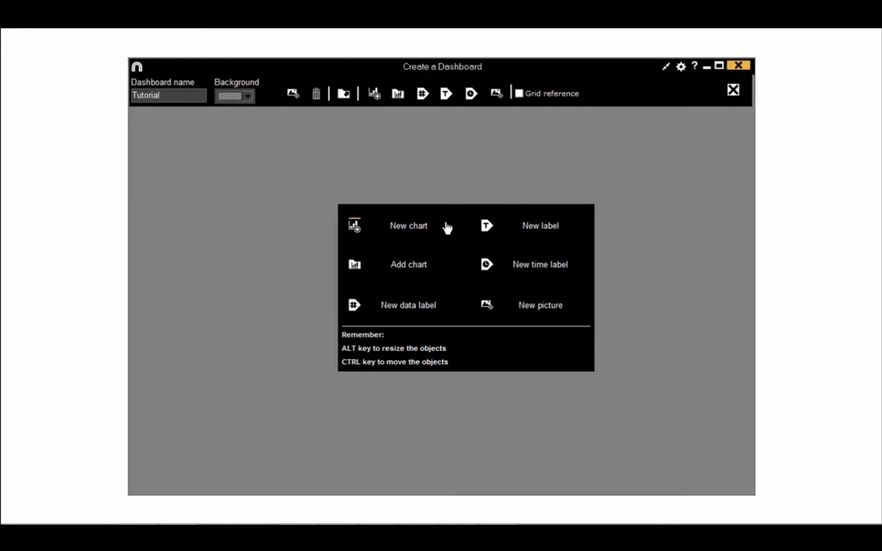
pyautogui.moveTo(440, 254)
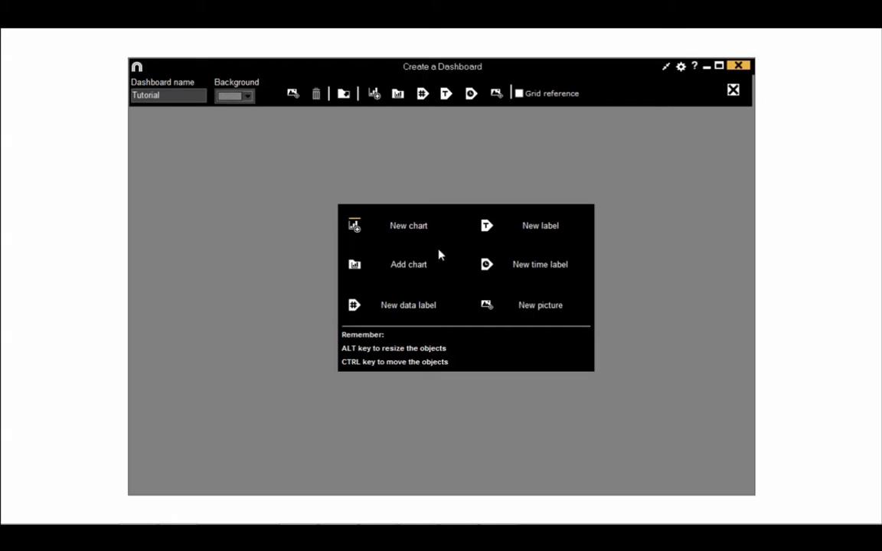
pyautogui.moveTo(440, 270)
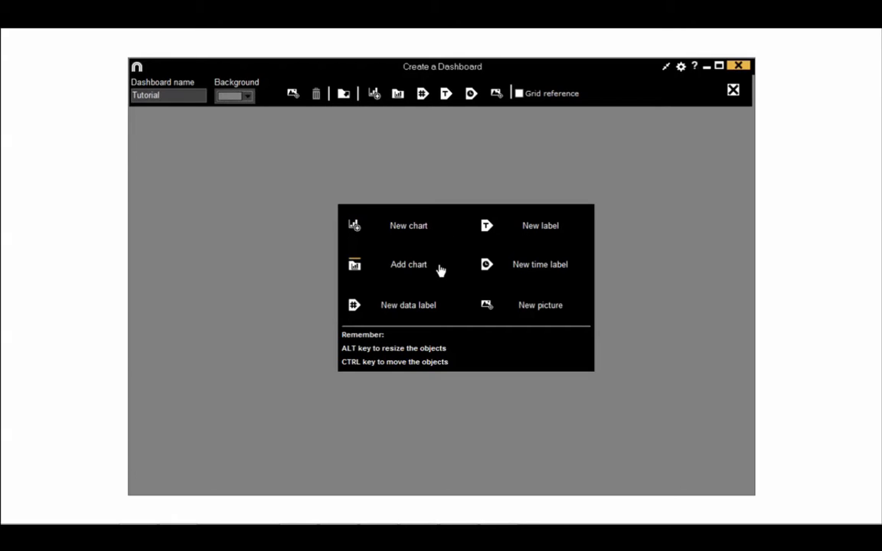
pyautogui.moveTo(453, 311)
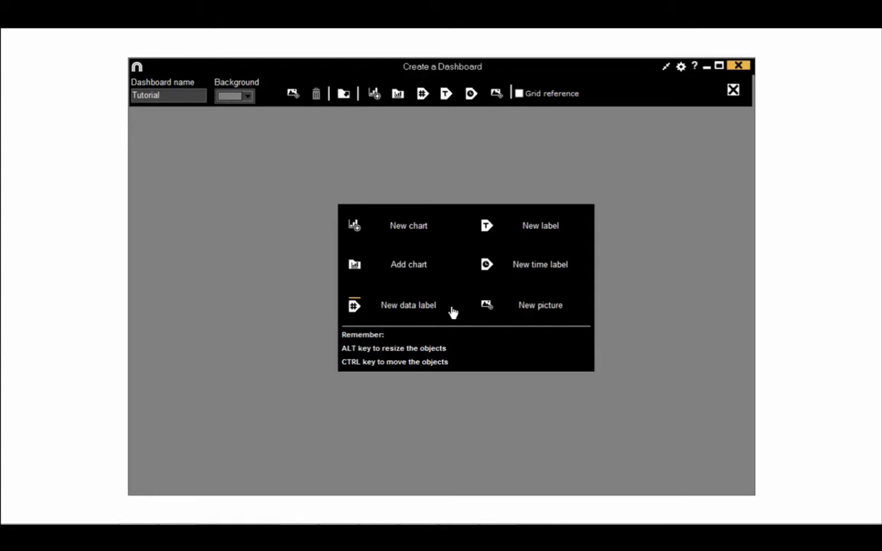
pyautogui.moveTo(527, 264)
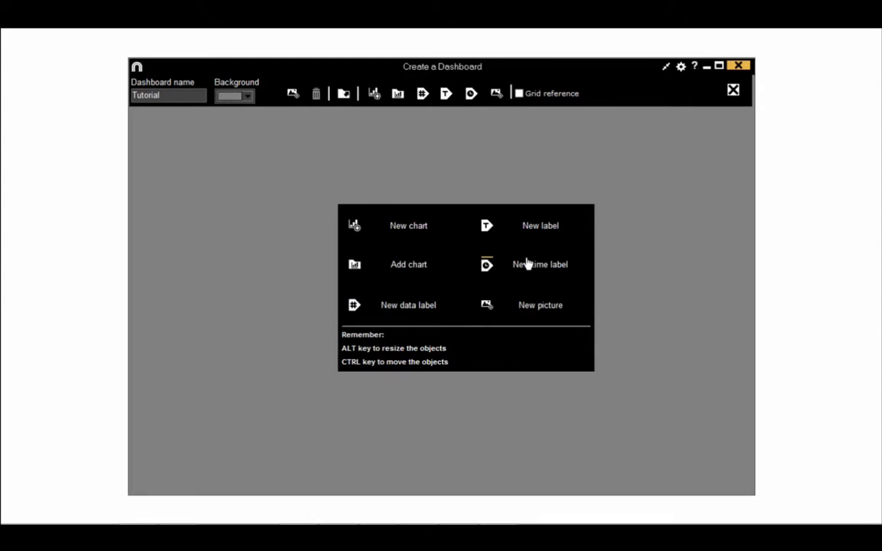
pyautogui.moveTo(562, 229)
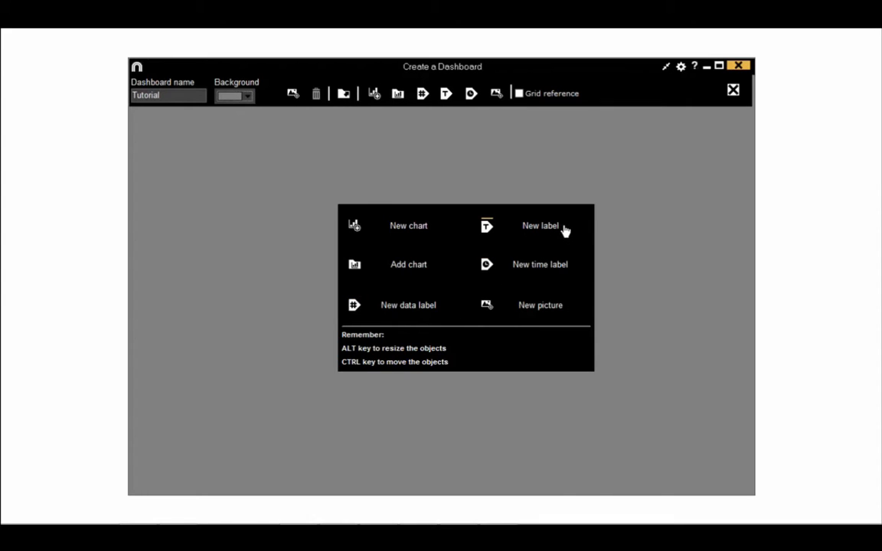
pyautogui.moveTo(574, 269)
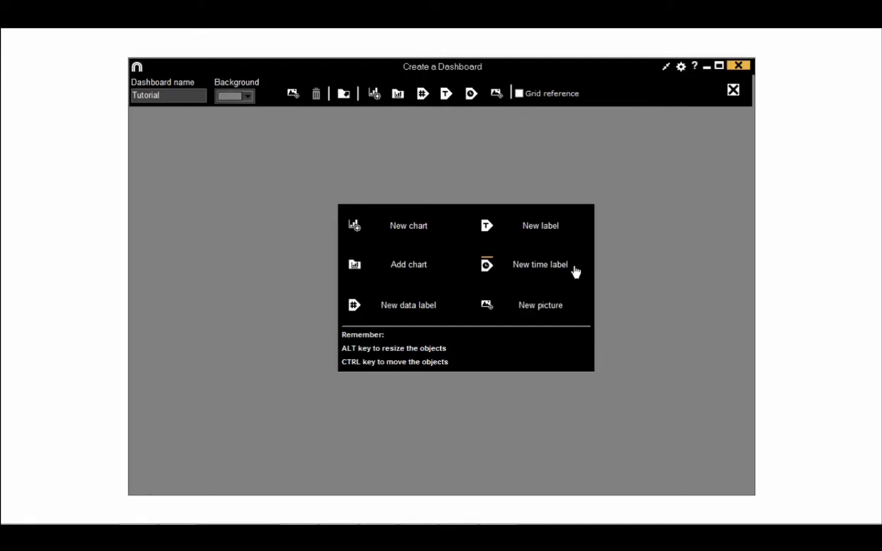
pyautogui.moveTo(574, 312)
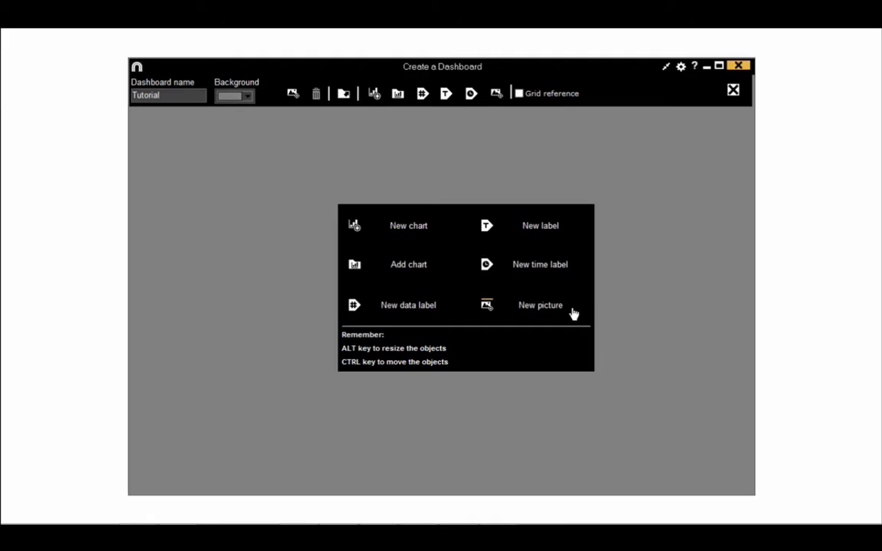
pyautogui.moveTo(544, 199)
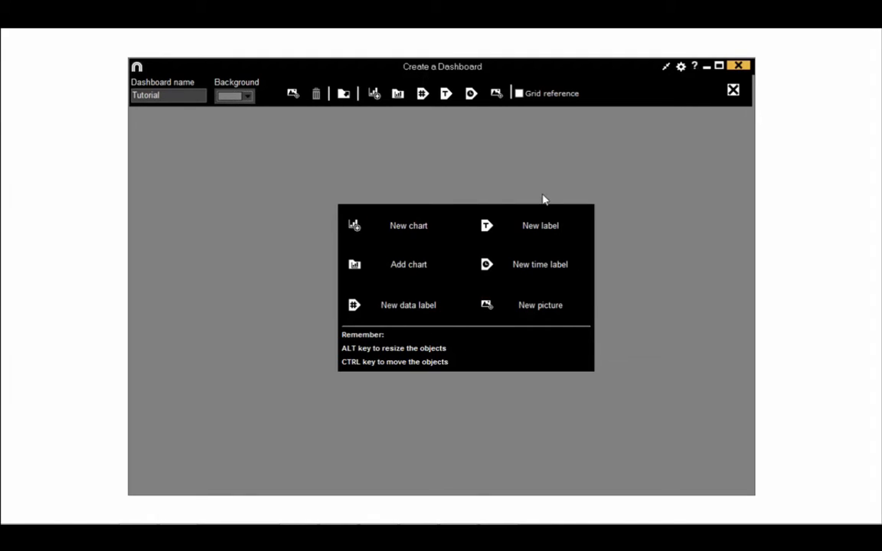
pyautogui.moveTo(542, 199)
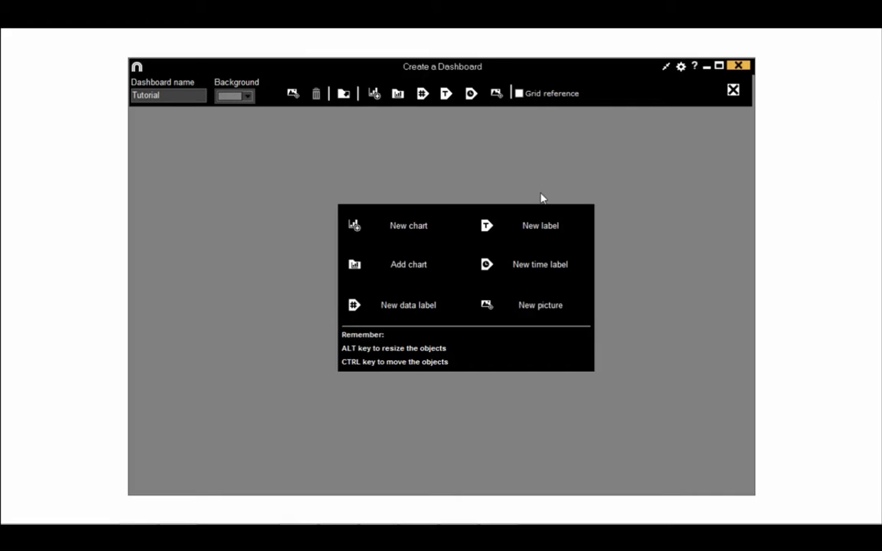
pyautogui.moveTo(367, 118)
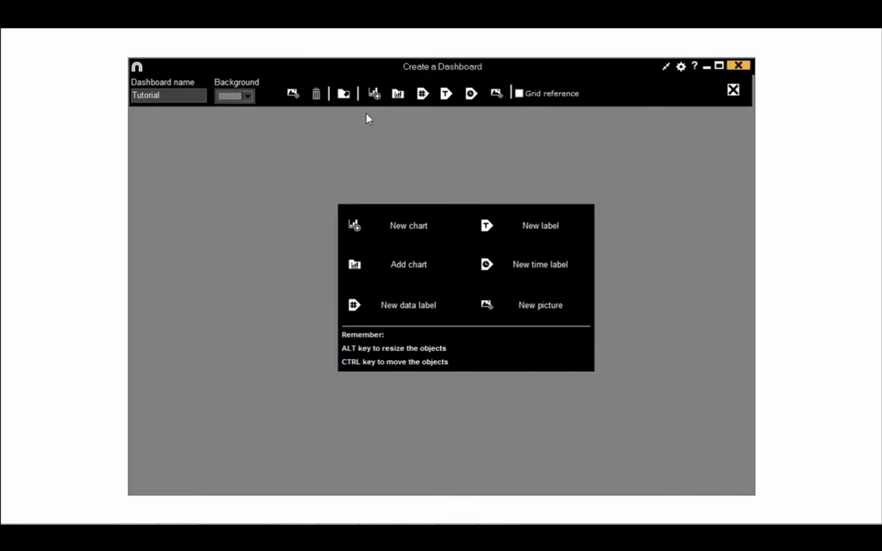
pyautogui.moveTo(513, 114)
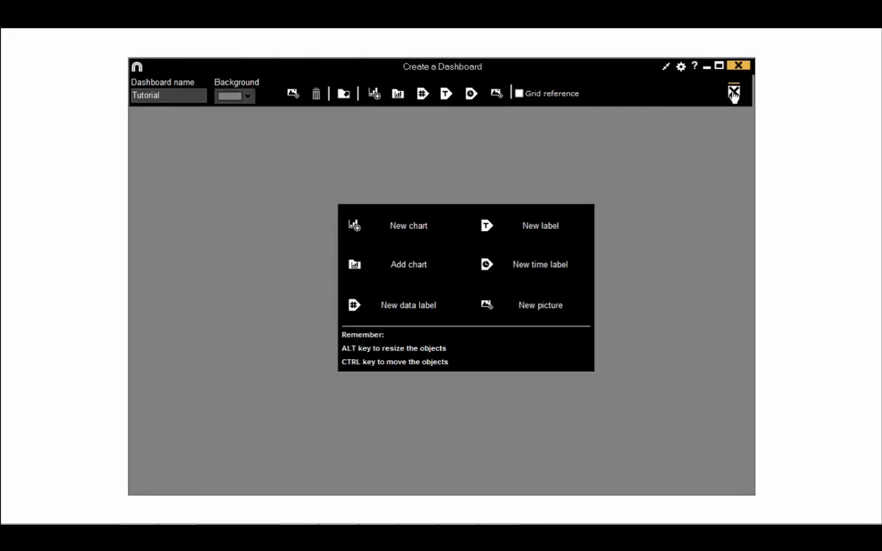
pyautogui.moveTo(665, 71)
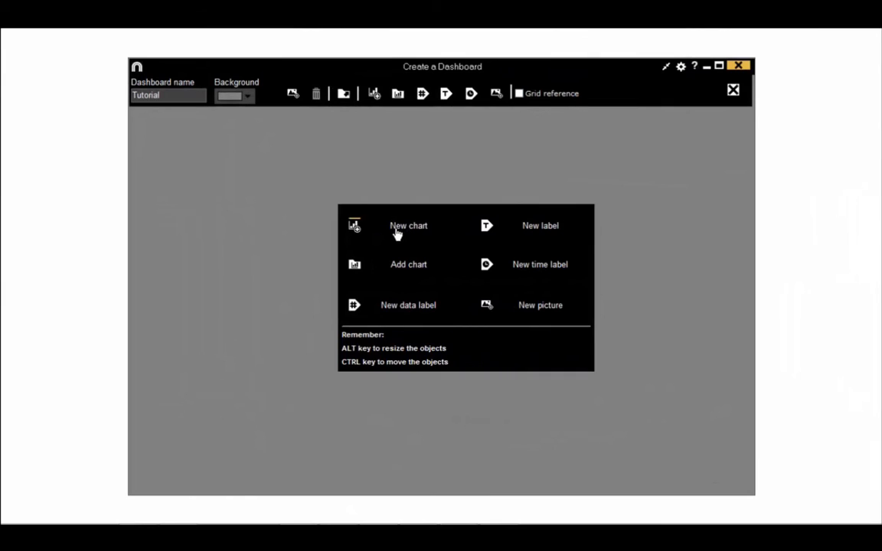
# Open the New chart editor for the Tutorial dashboard
pyautogui.click(408, 225)
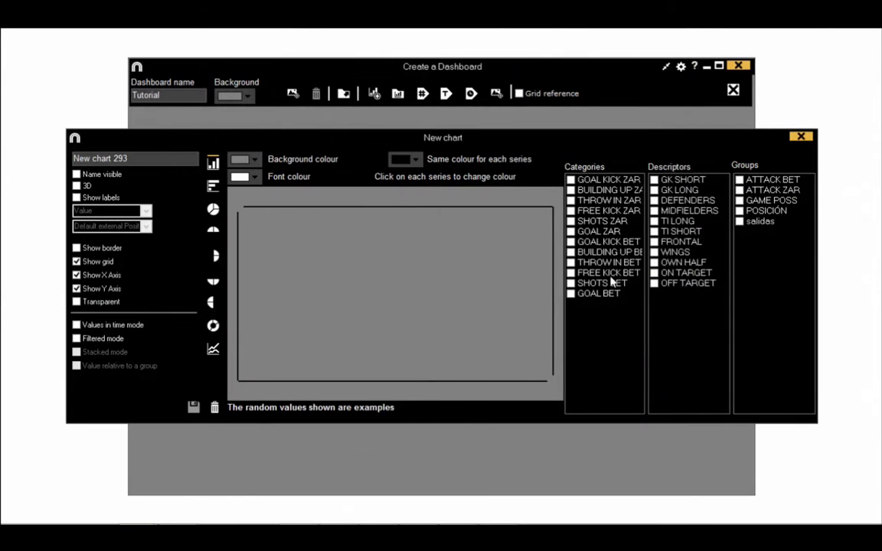
pyautogui.moveTo(676, 258)
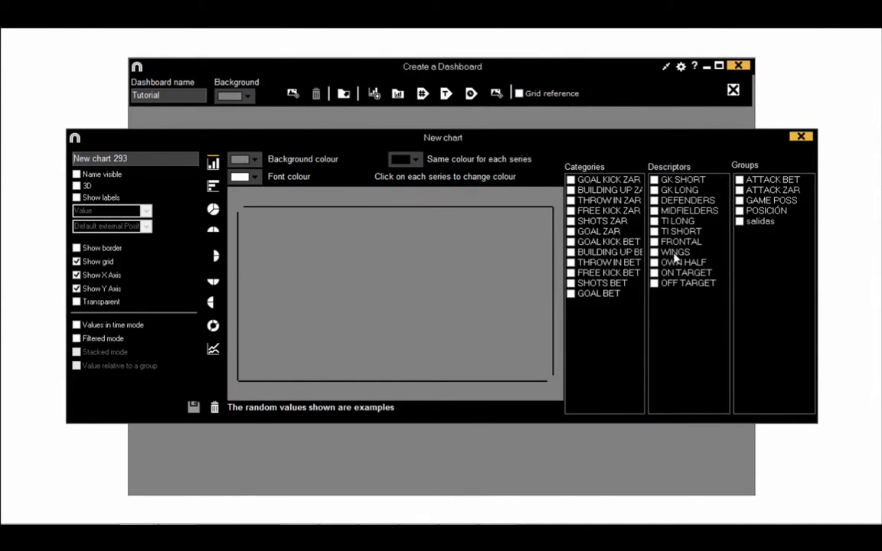
pyautogui.moveTo(398, 150)
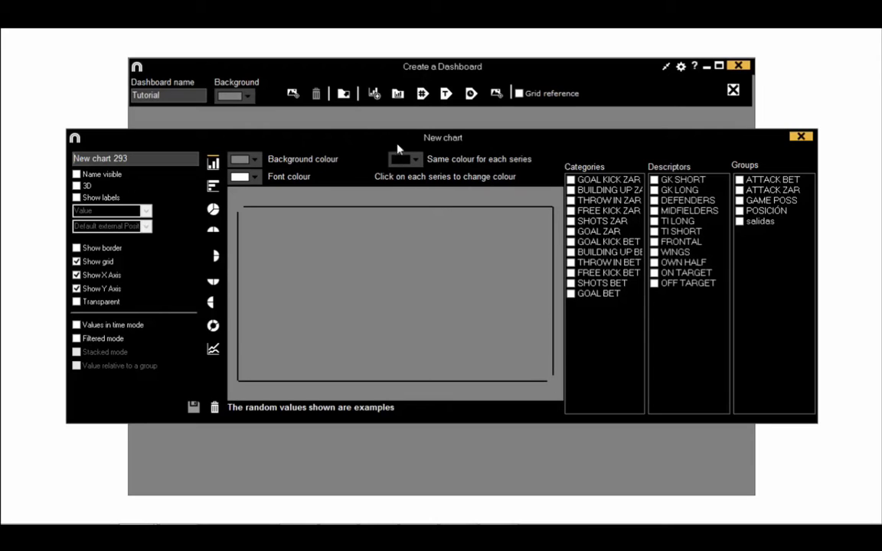
pyautogui.moveTo(246, 158)
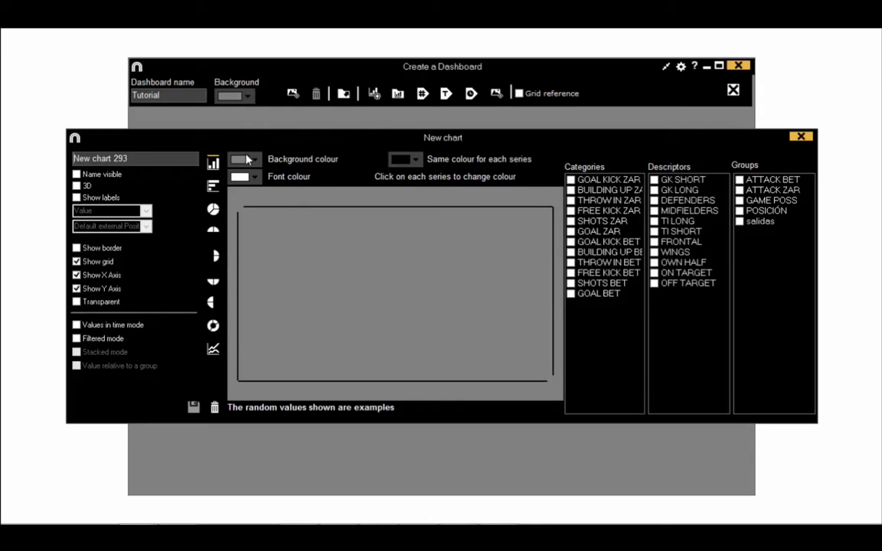
pyautogui.moveTo(274, 170)
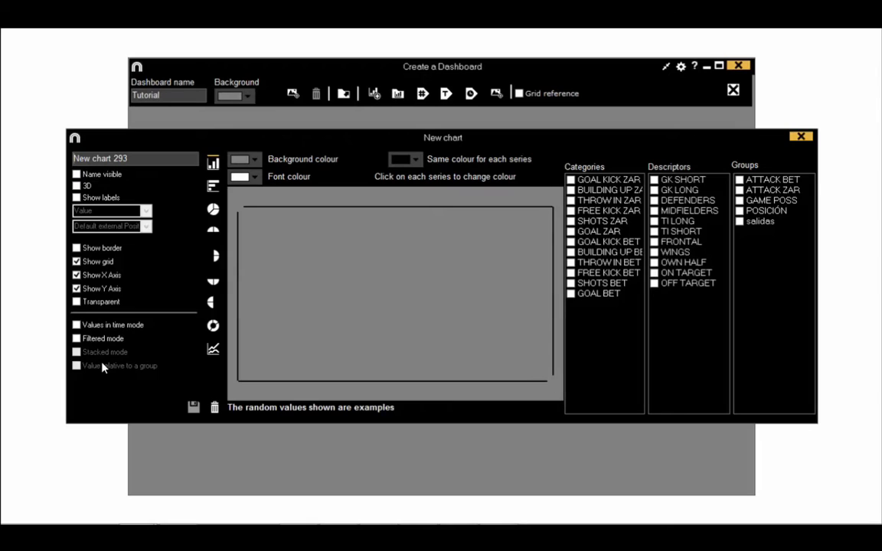
pyautogui.moveTo(193, 369)
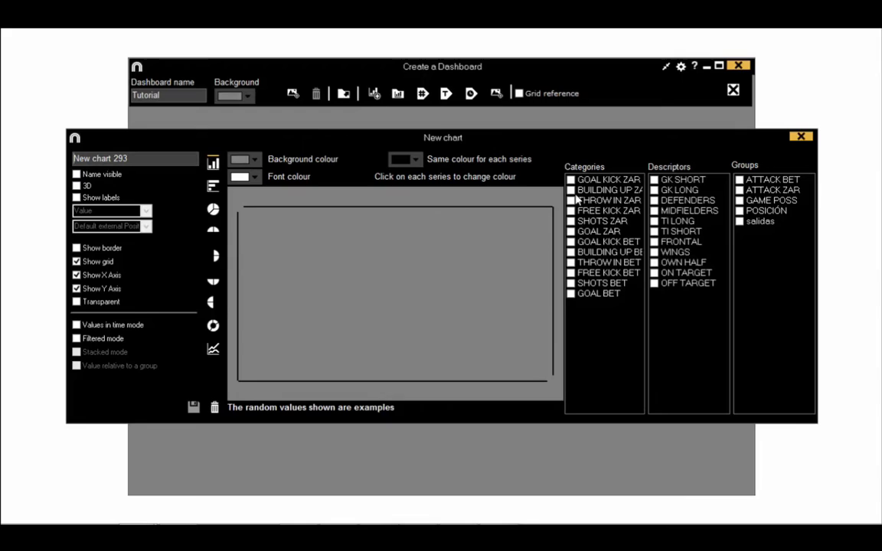
# Add BUILDING UP ZAR and BUILDING UP BET as bars and name the chart 'Building Up'
pyautogui.click(571, 190)
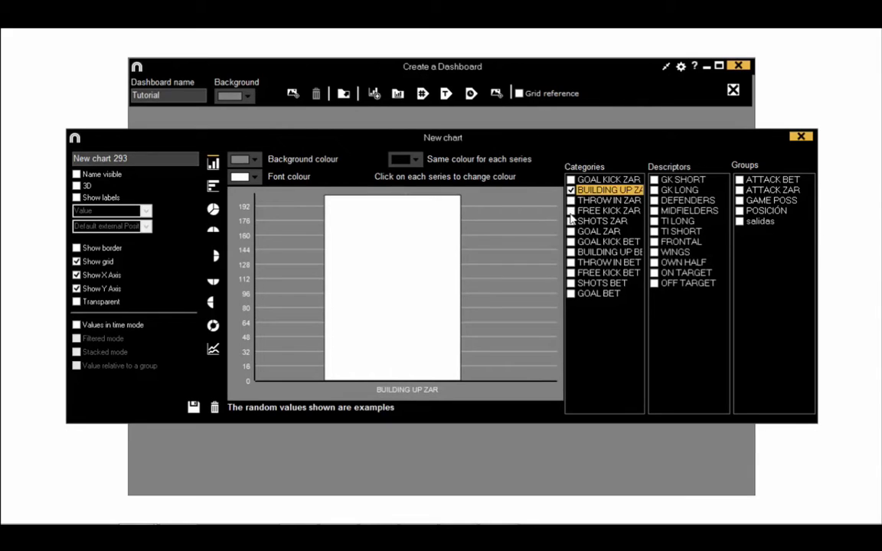
pyautogui.click(571, 252)
pyautogui.write('B')
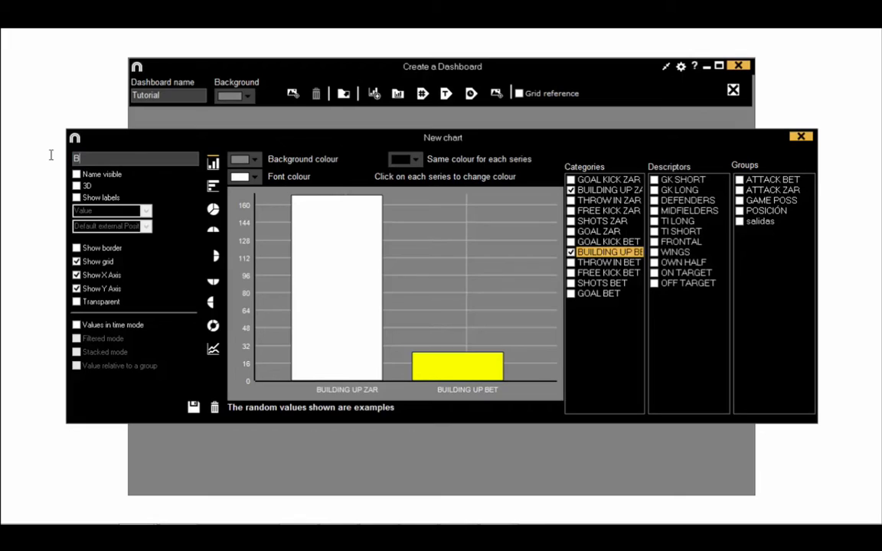
pyautogui.write('uilding U')
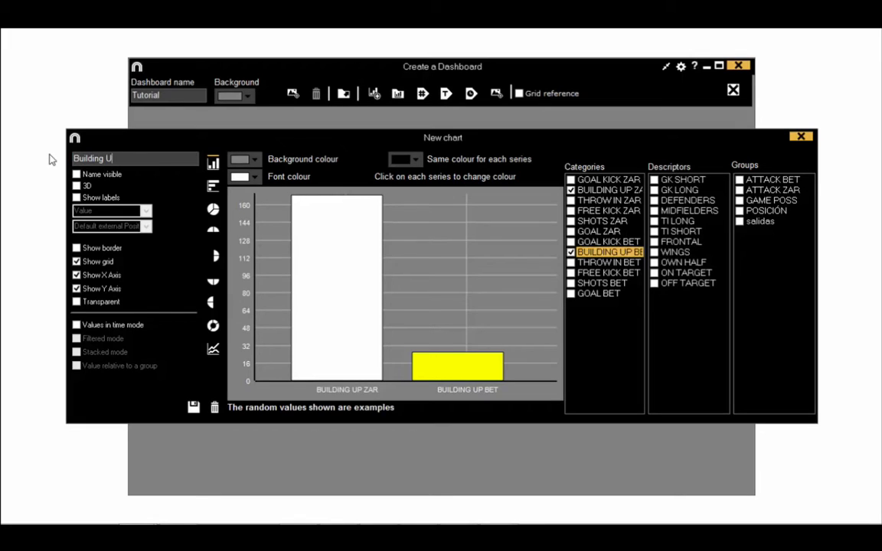
pyautogui.write('p')
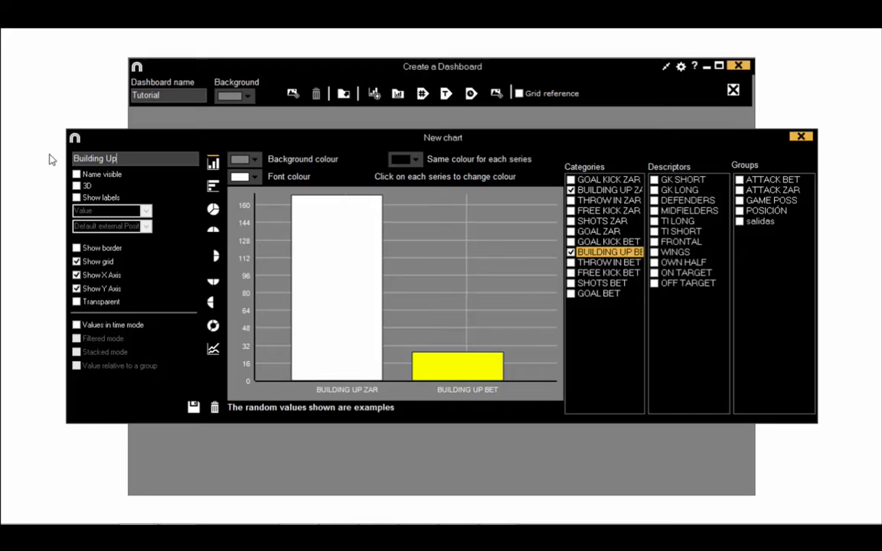
# Colour the BUILDING UP ZAR bar blue and the BUILDING UP BET bar black
pyautogui.click(239, 176)
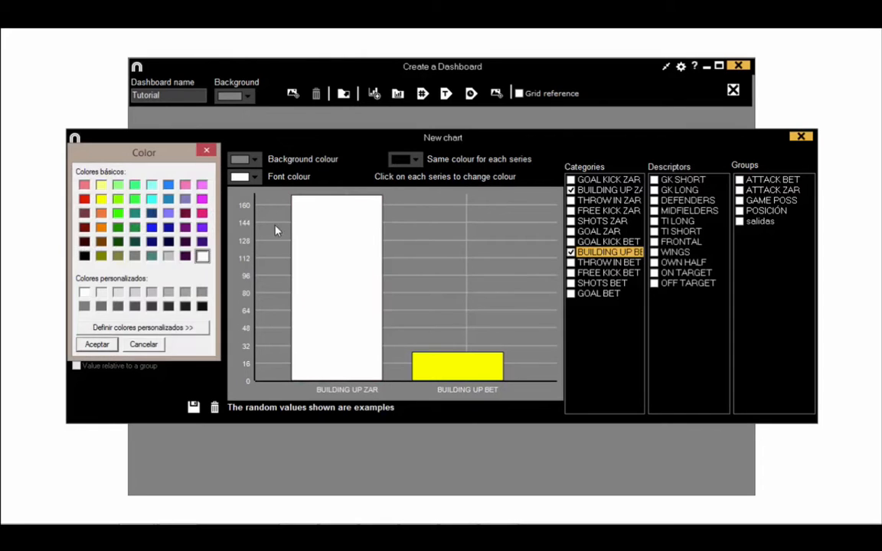
pyautogui.click(97, 344)
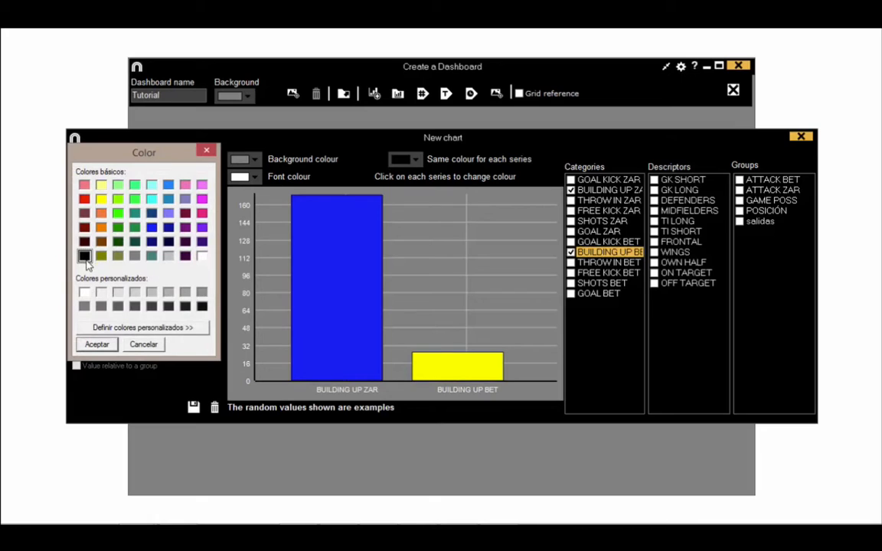
pyautogui.click(96, 343)
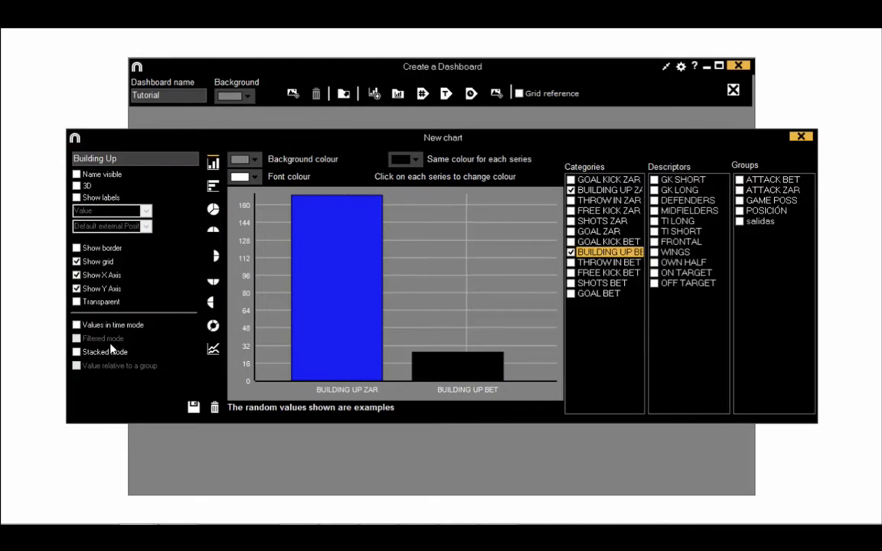
# Show value labels at the start of the bars, save the chart and place it top-left
pyautogui.click(76, 198)
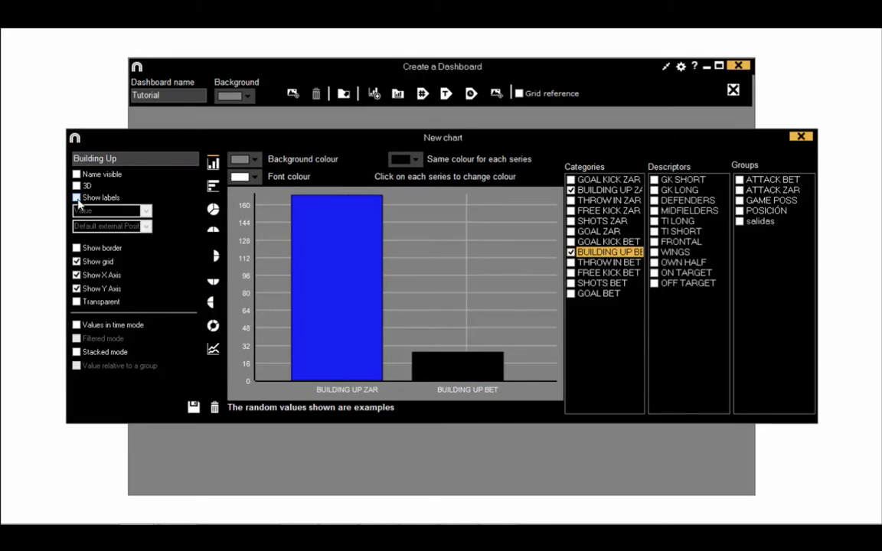
pyautogui.click(75, 197)
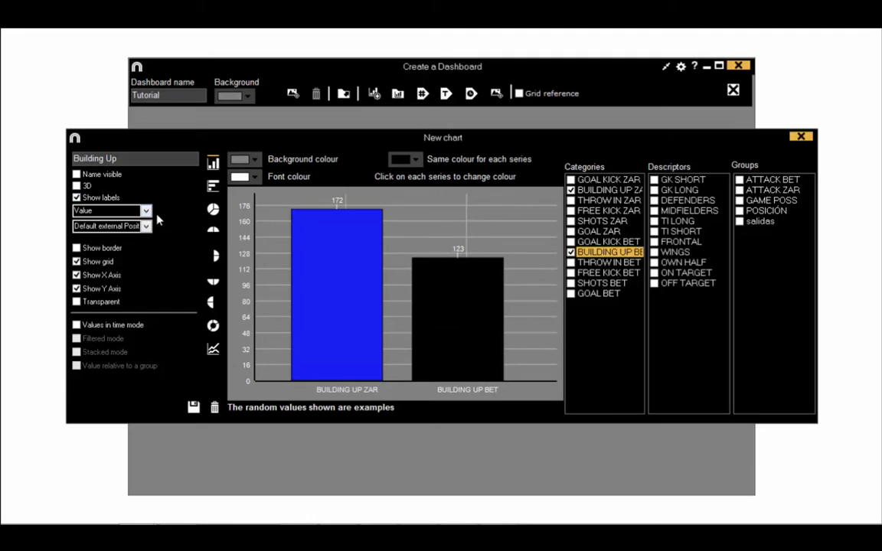
pyautogui.click(145, 210)
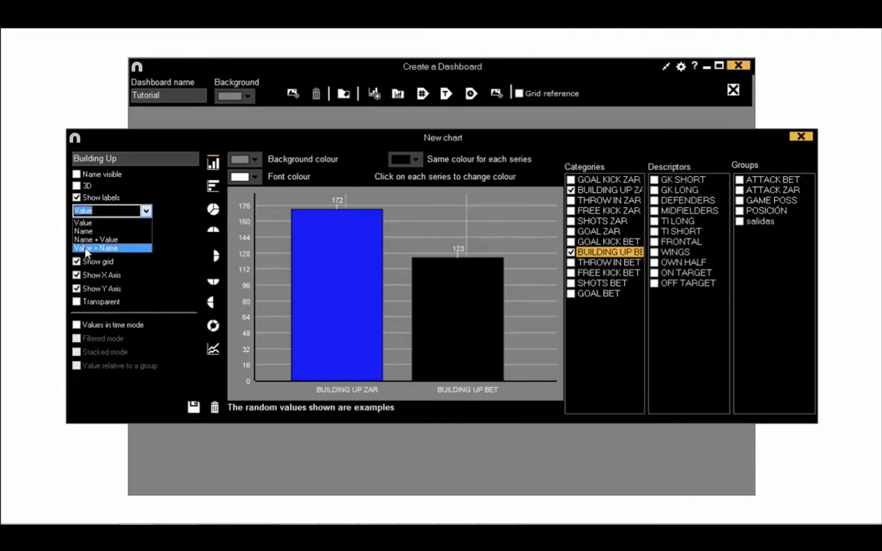
pyautogui.click(97, 248)
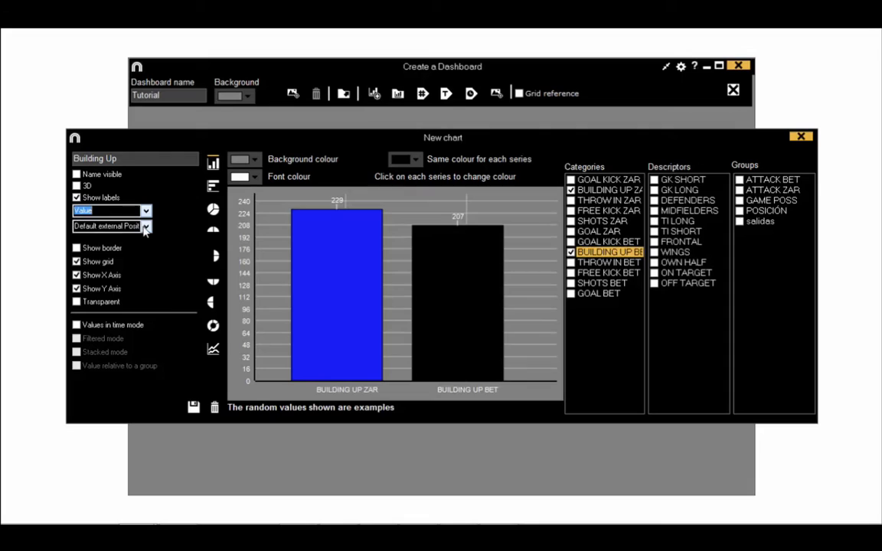
pyautogui.click(145, 226)
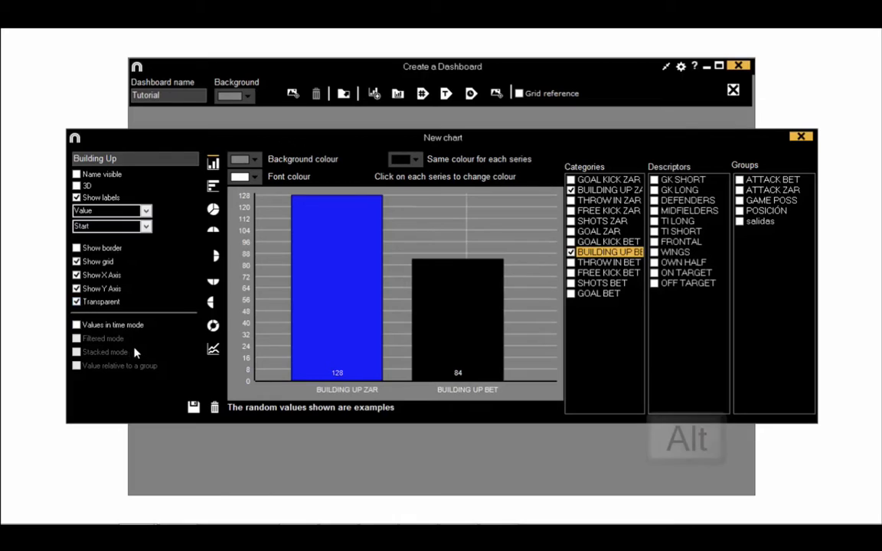
pyautogui.click(801, 137)
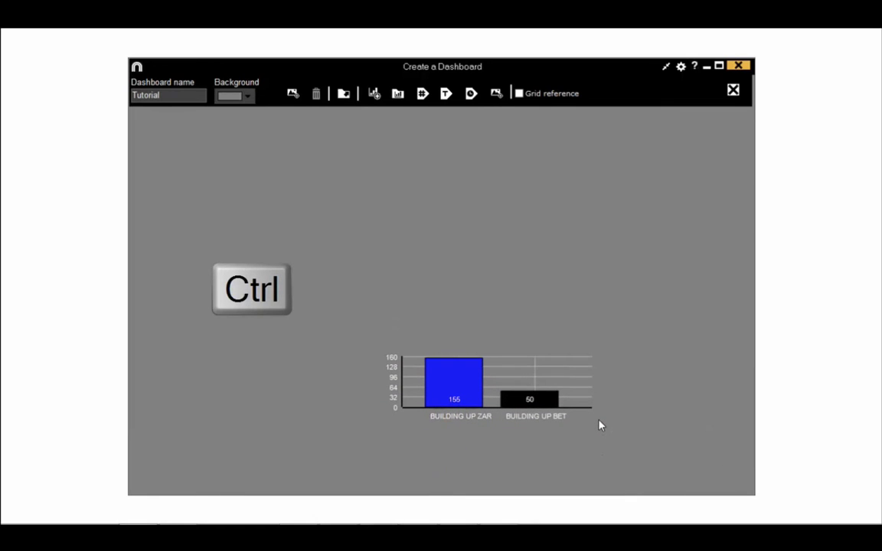
pyautogui.moveTo(574, 415)
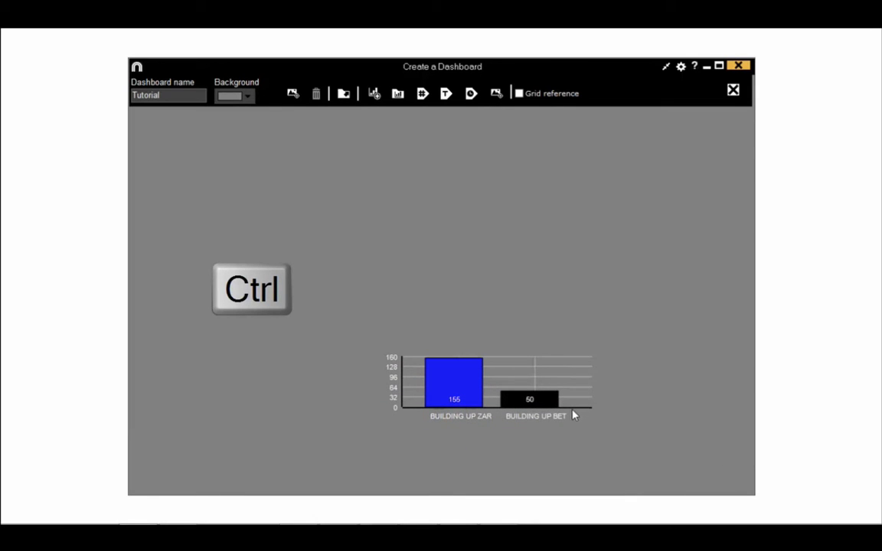
pyautogui.moveTo(494, 383); pyautogui.dragTo(275, 191)
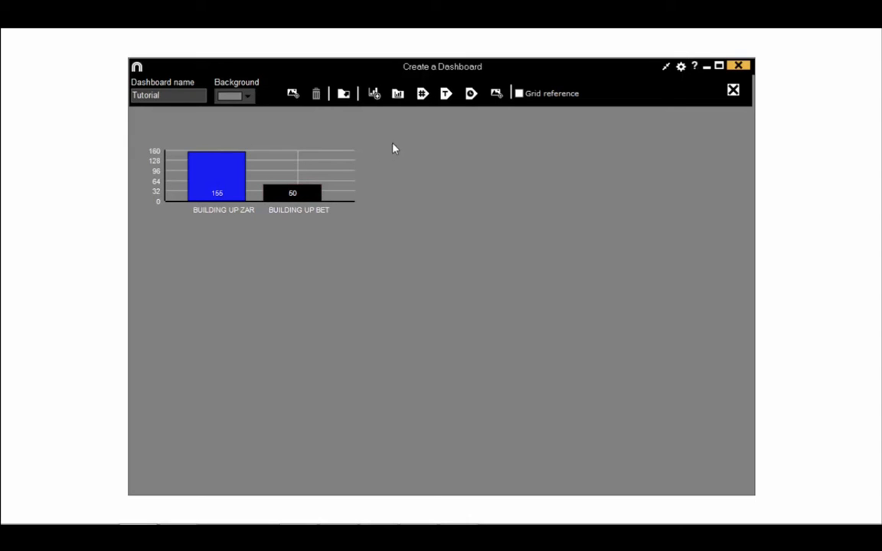
pyautogui.moveTo(422, 94)
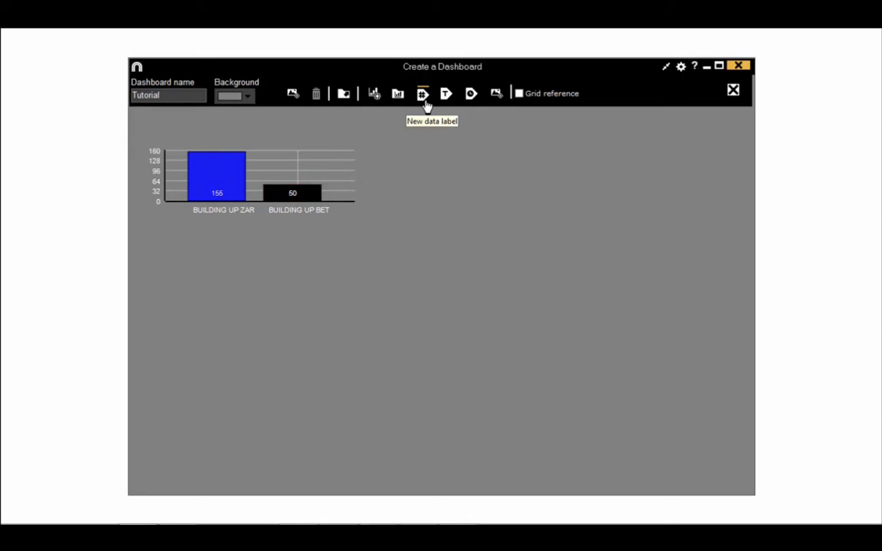
pyautogui.moveTo(446, 93)
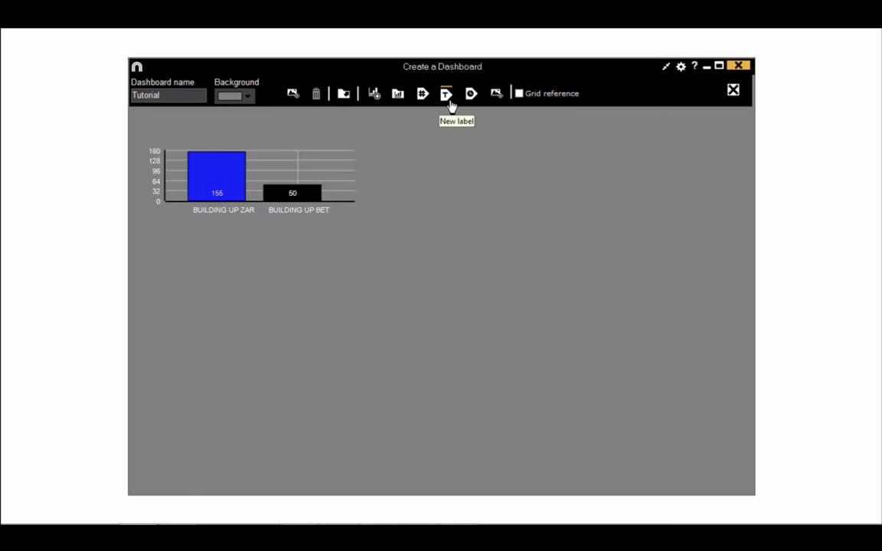
pyautogui.moveTo(454, 106)
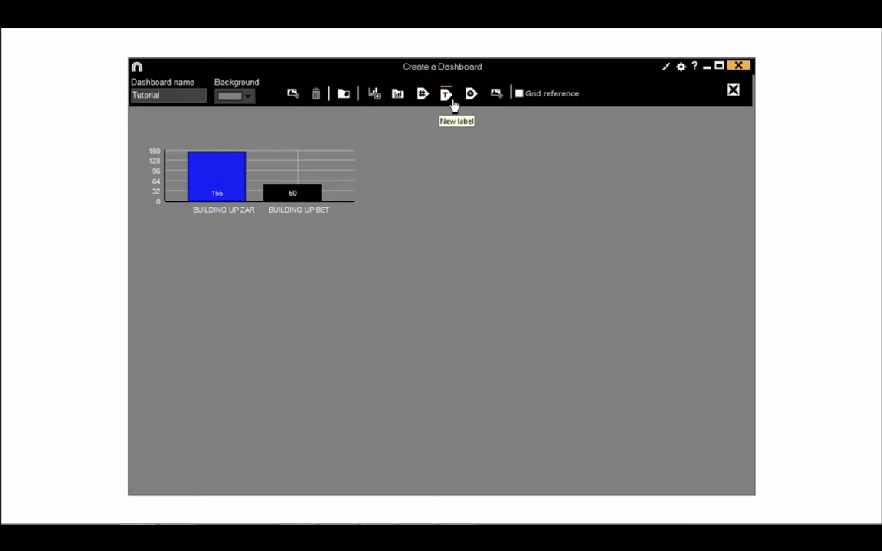
pyautogui.moveTo(471, 93)
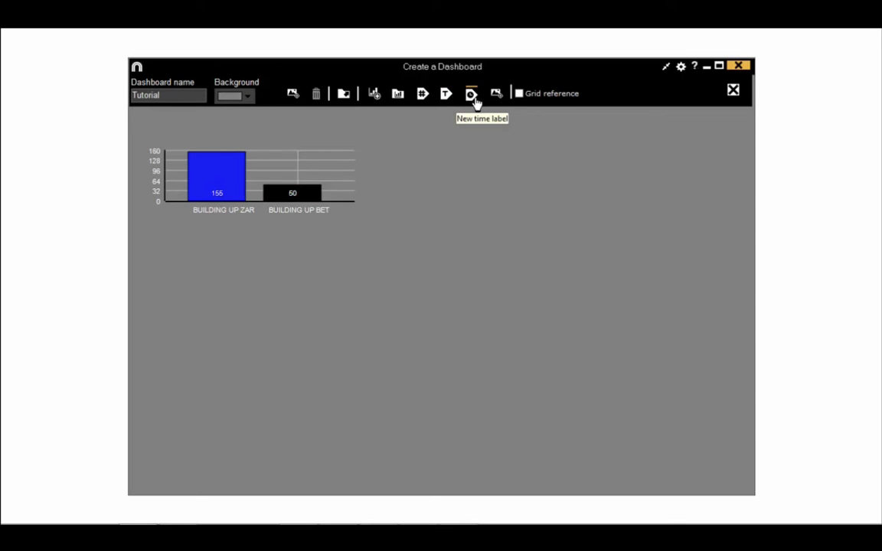
pyautogui.moveTo(517, 165)
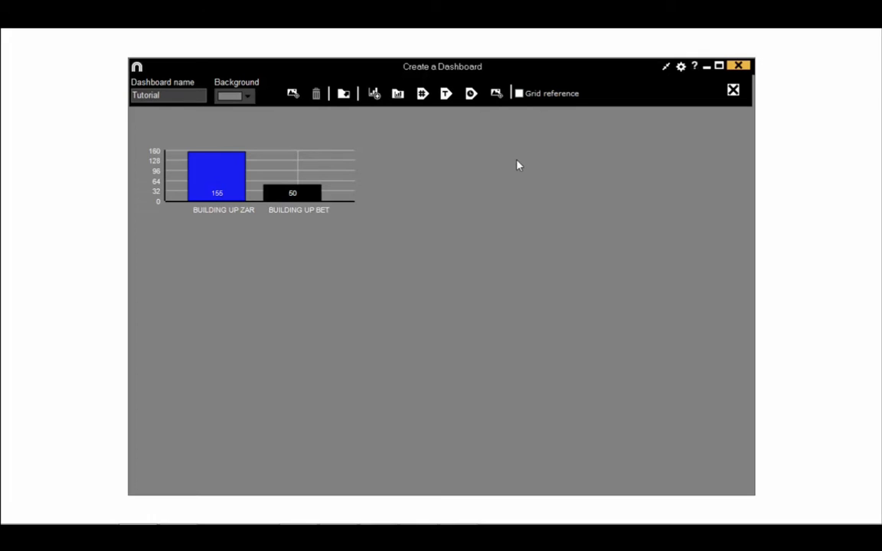
# Add a transparent 'La Romareda Stadium' text label and move it above the Building Up chart
pyautogui.rightClick(517, 164)
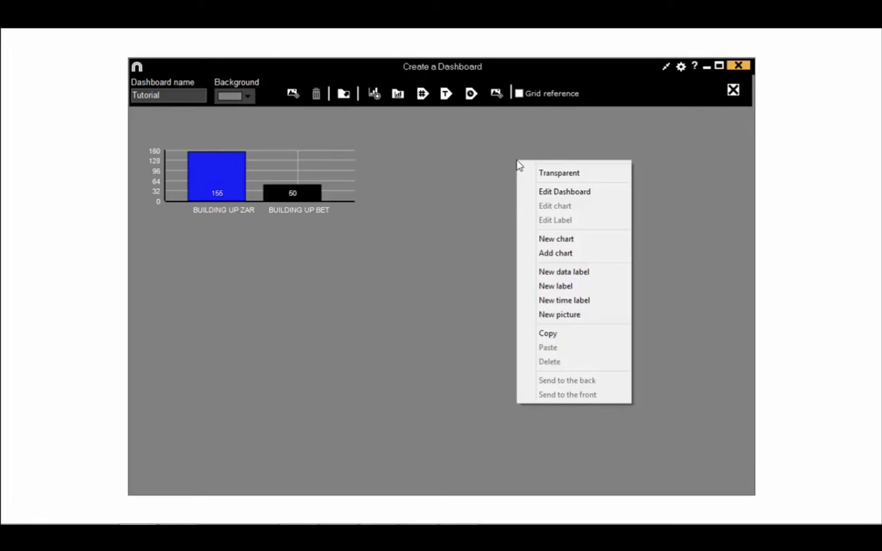
pyautogui.moveTo(555, 285)
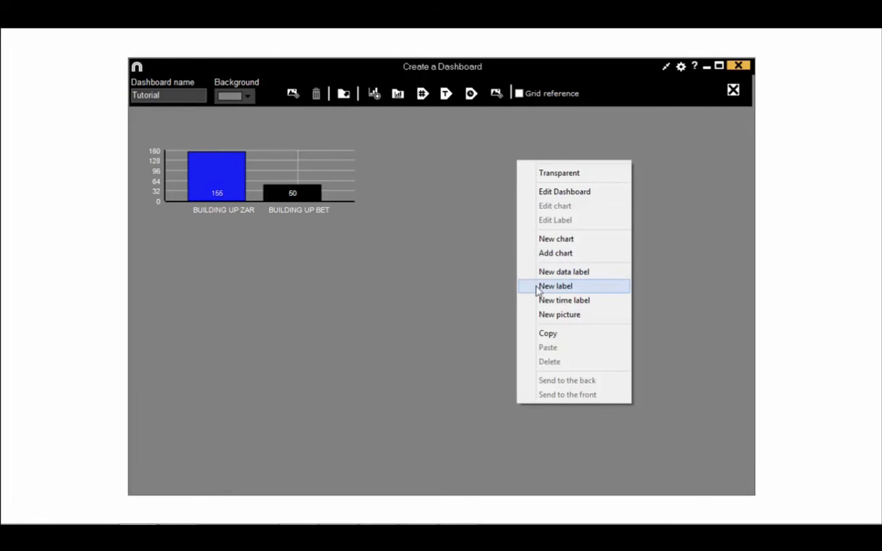
pyautogui.click(555, 286)
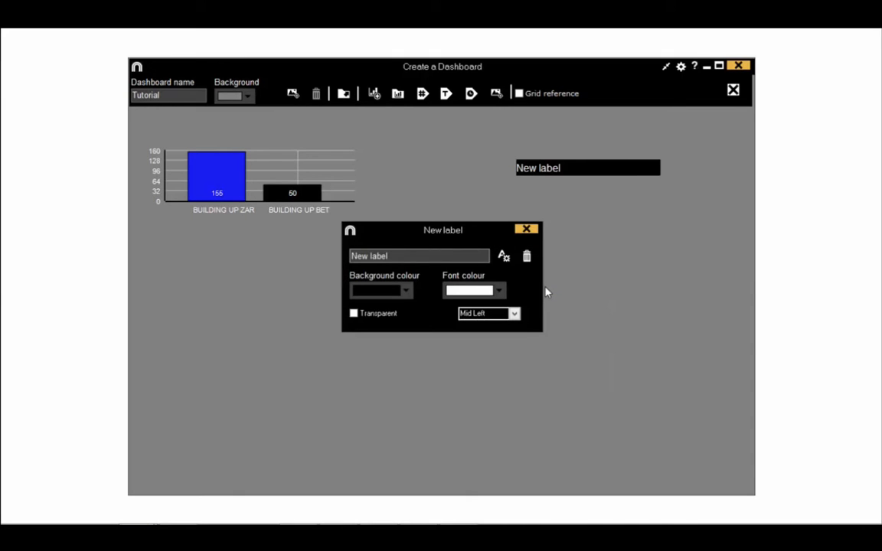
pyautogui.tripleClick(419, 256)
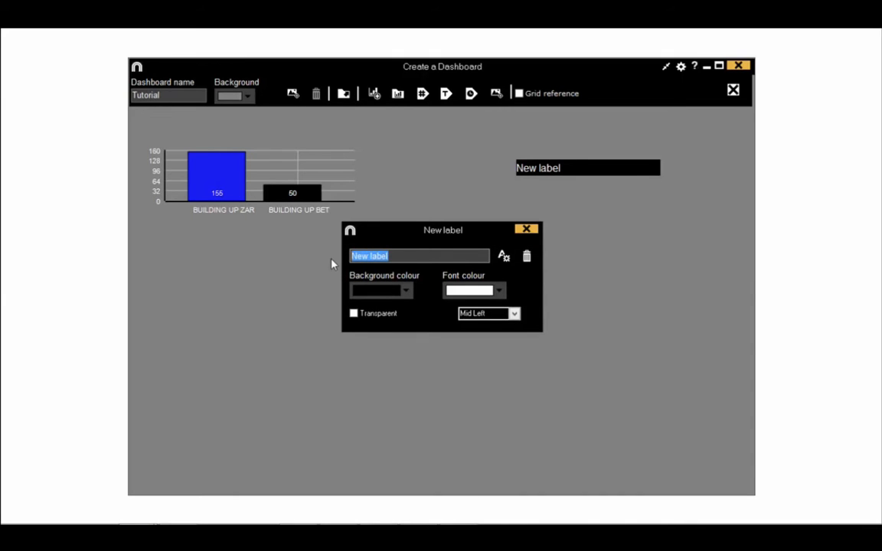
pyautogui.write('La Ro')
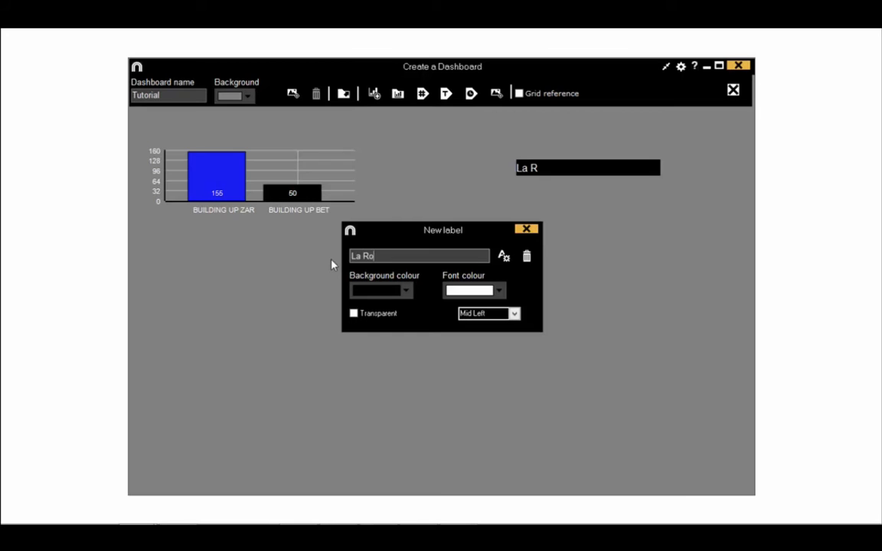
pyautogui.write('mareda Sta')
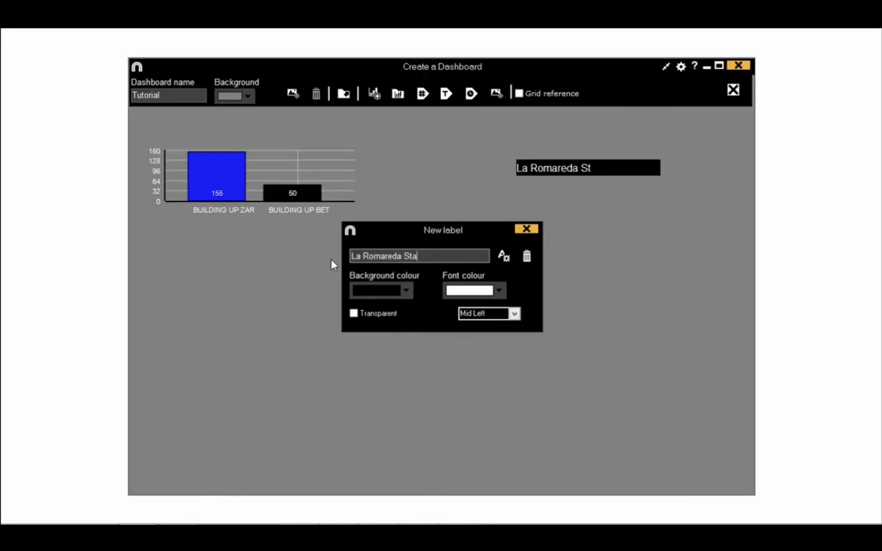
pyautogui.write('dium')
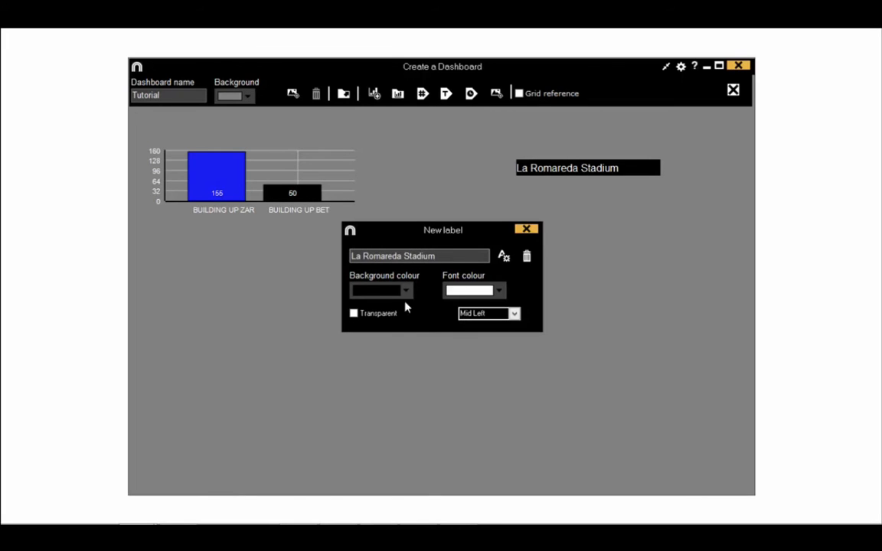
pyautogui.click(501, 256)
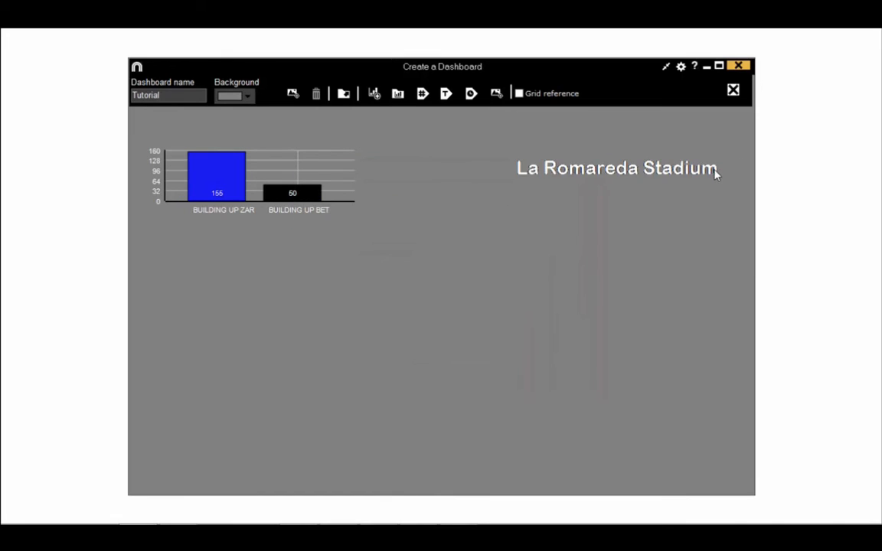
pyautogui.moveTo(617, 168); pyautogui.dragTo(255, 121)
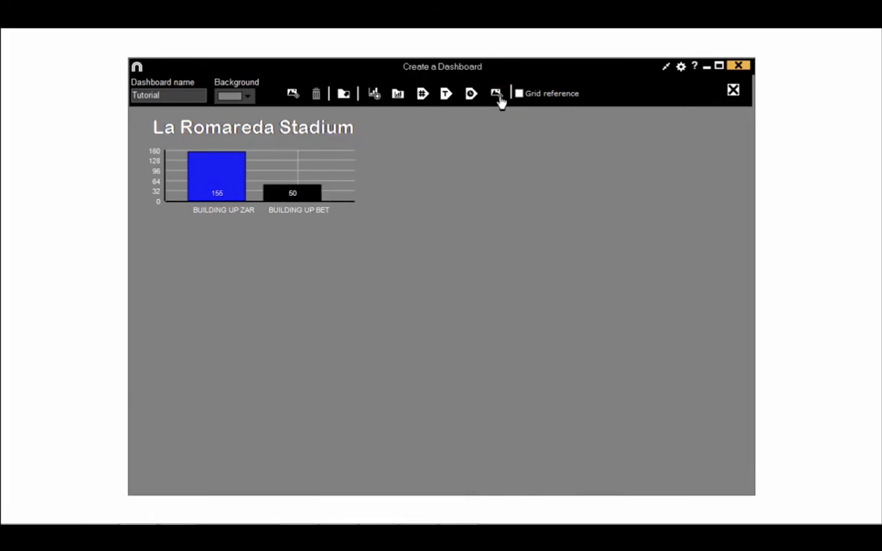
# Insert the LIGA adelante logo image and position it below the bar chart
pyautogui.click(496, 93)
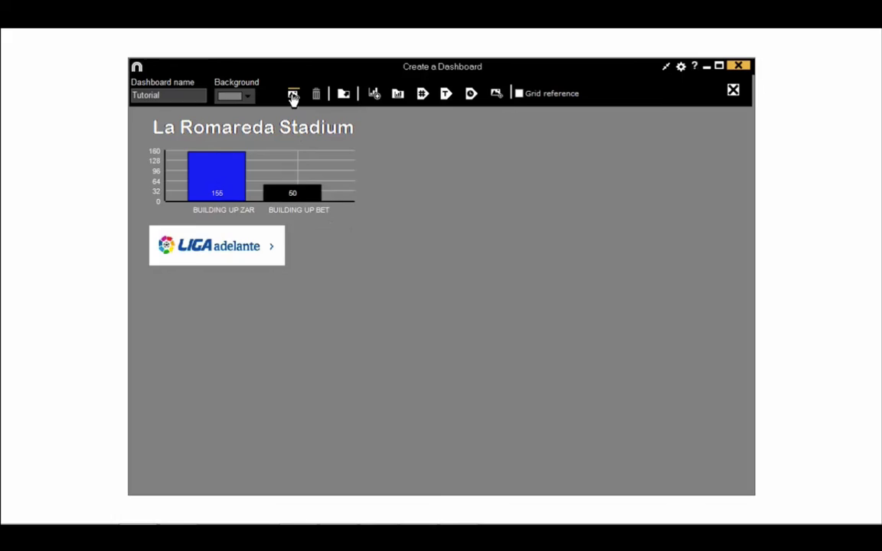
pyautogui.click(293, 94)
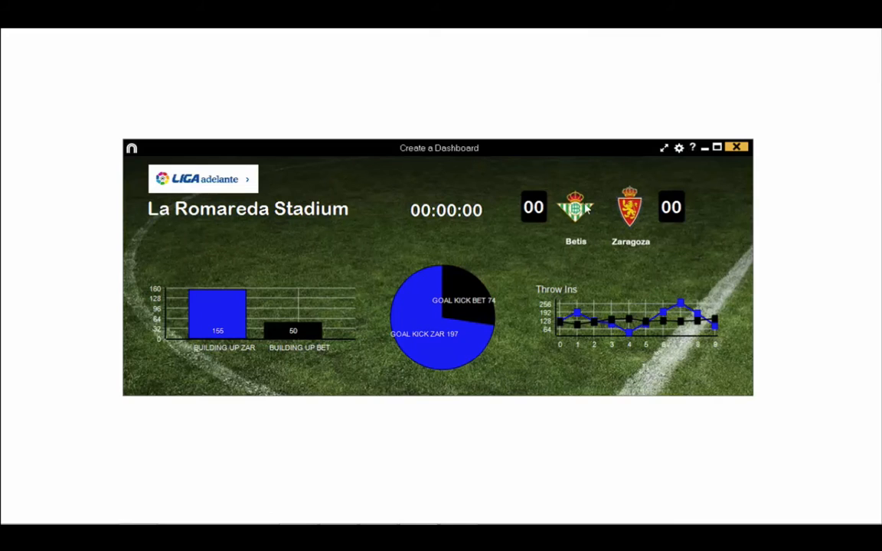
pyautogui.moveTo(203, 187)
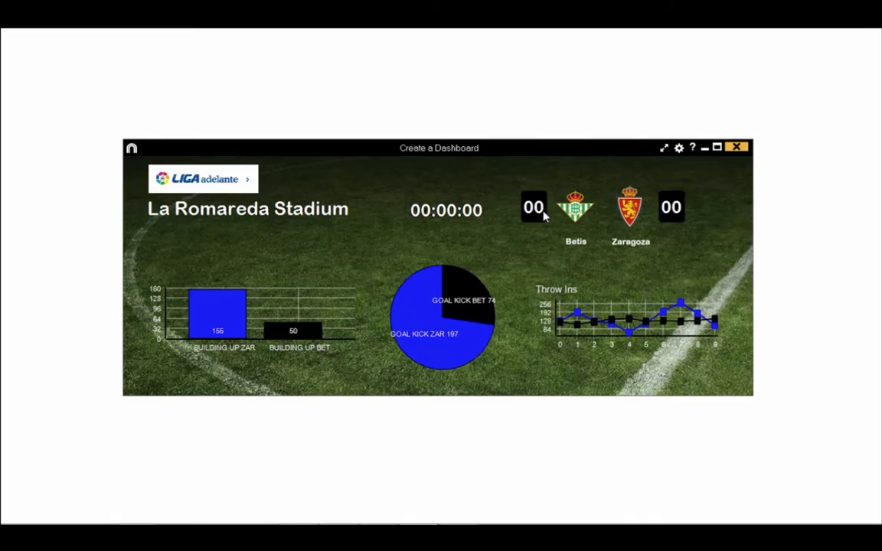
pyautogui.moveTo(668, 218)
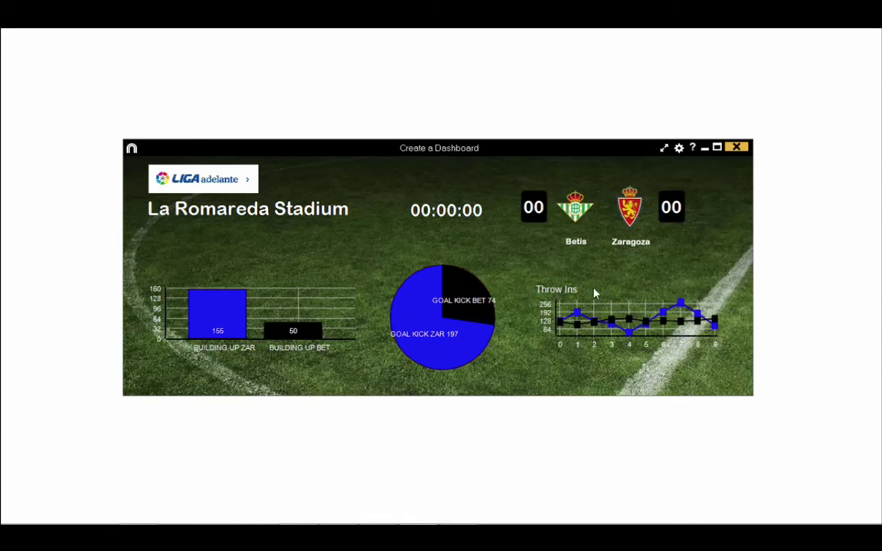
pyautogui.moveTo(596, 337)
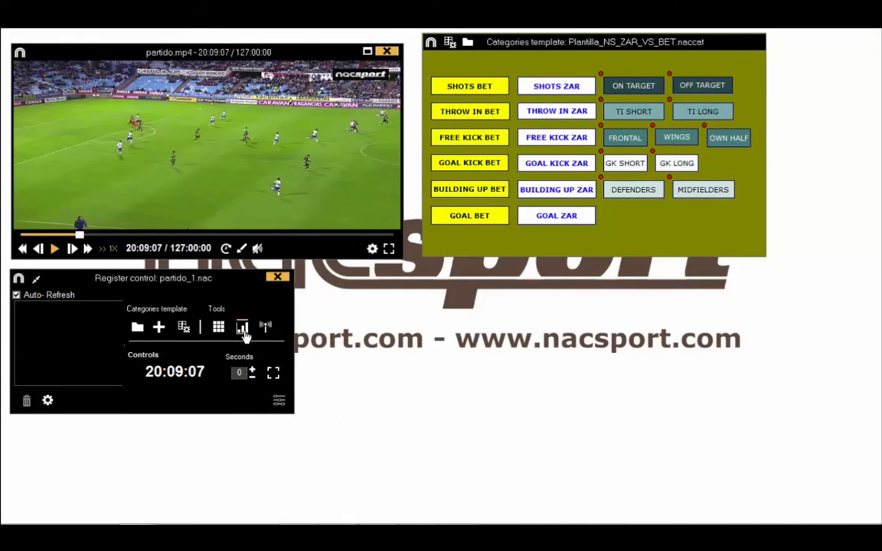
# Open the Tutorial dashboard from the existing dashboards list beside the match video
pyautogui.click(242, 327)
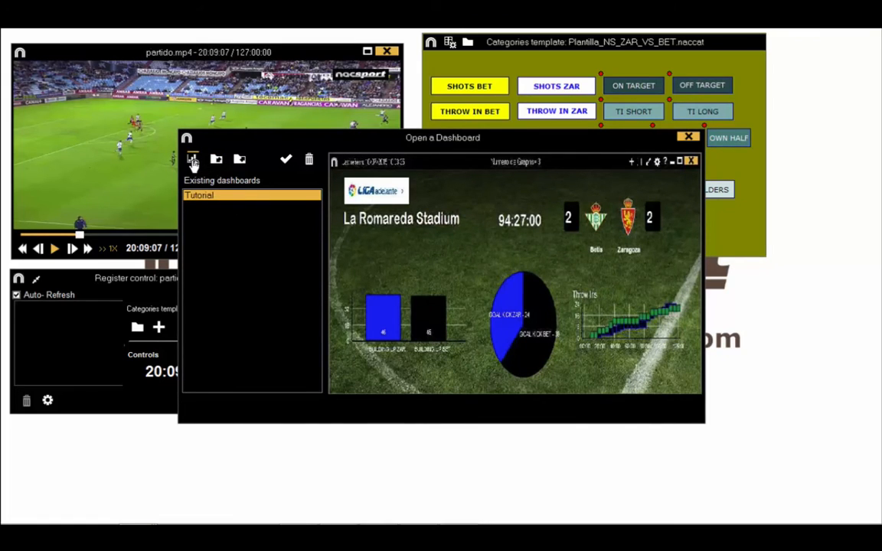
pyautogui.moveTo(230, 167)
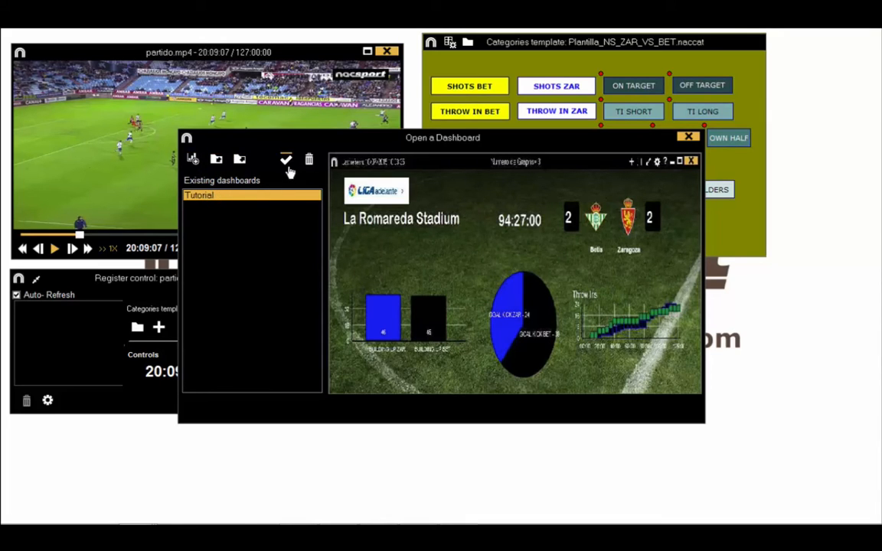
pyautogui.click(285, 159)
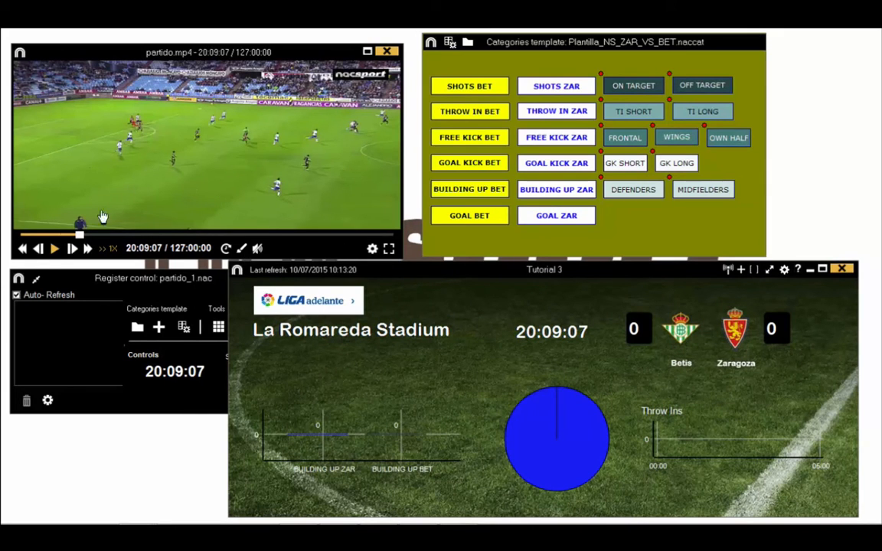
# Play the match and tag a Betis throw-in with its length, another event, and a Betis goal kick
pyautogui.click(54, 248)
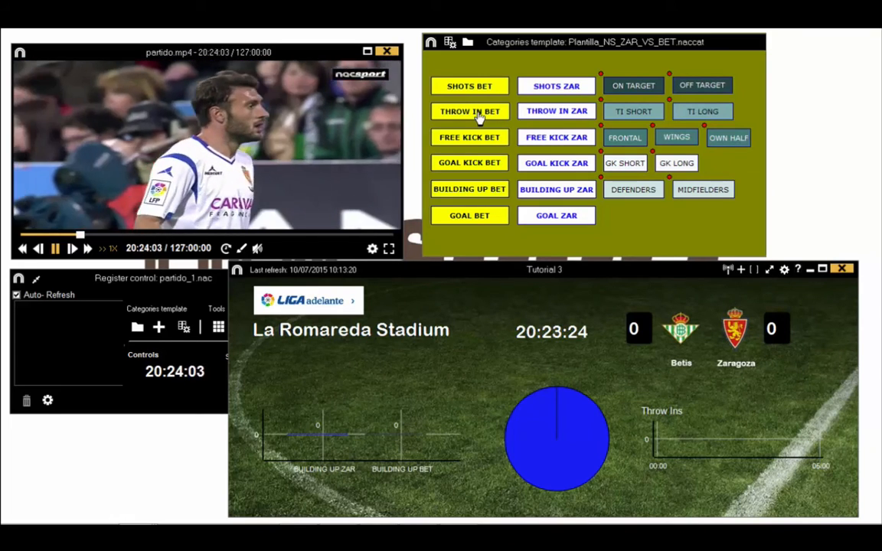
pyautogui.click(469, 111)
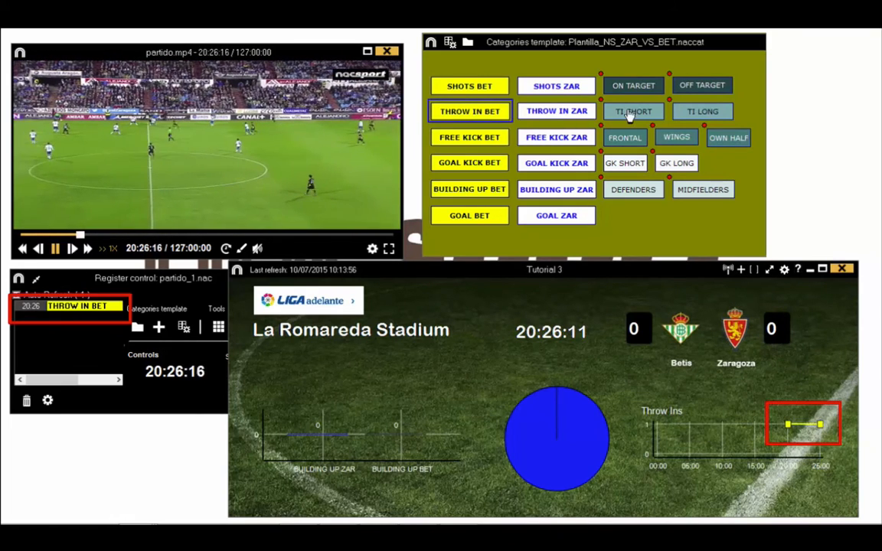
pyautogui.click(701, 111)
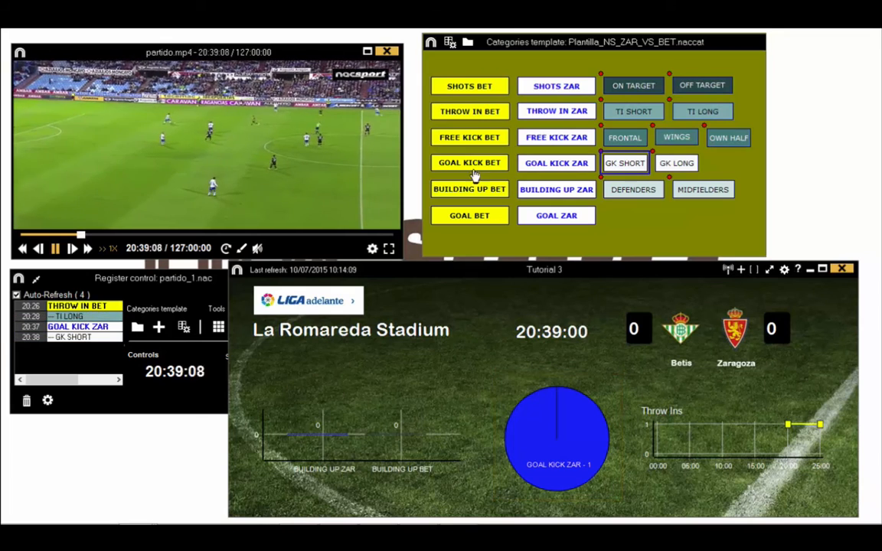
pyautogui.click(556, 189)
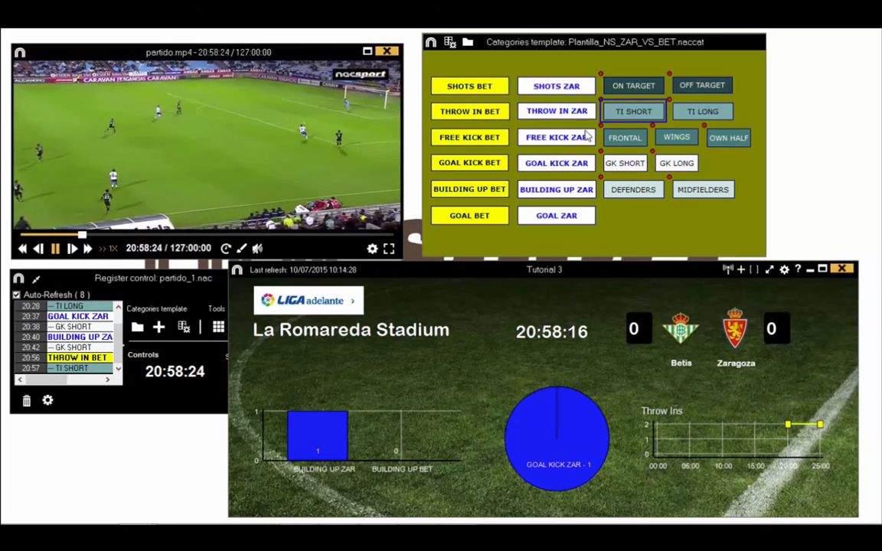
pyautogui.click(469, 162)
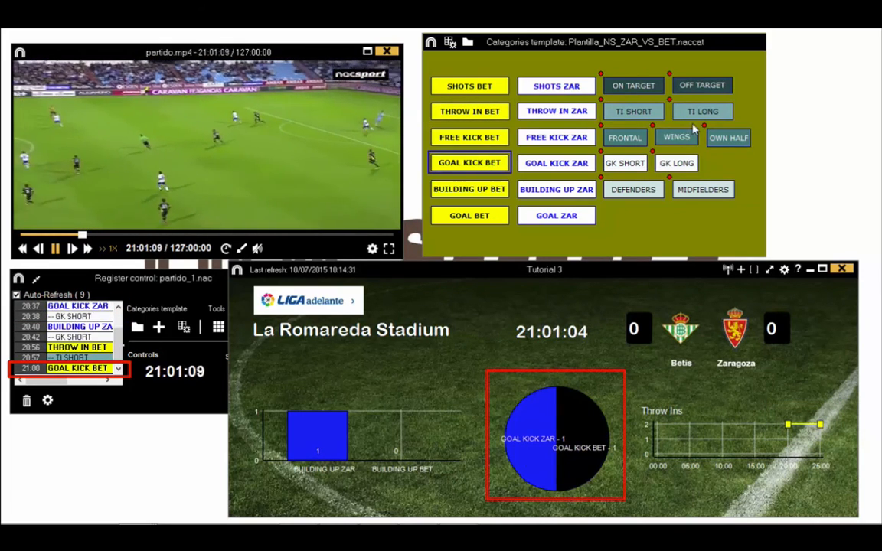
pyautogui.click(701, 111)
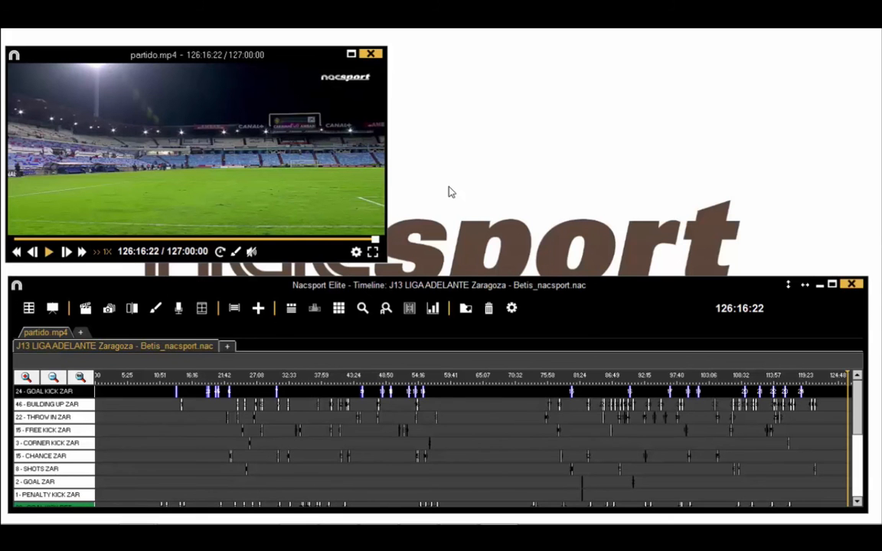
pyautogui.moveTo(432, 307)
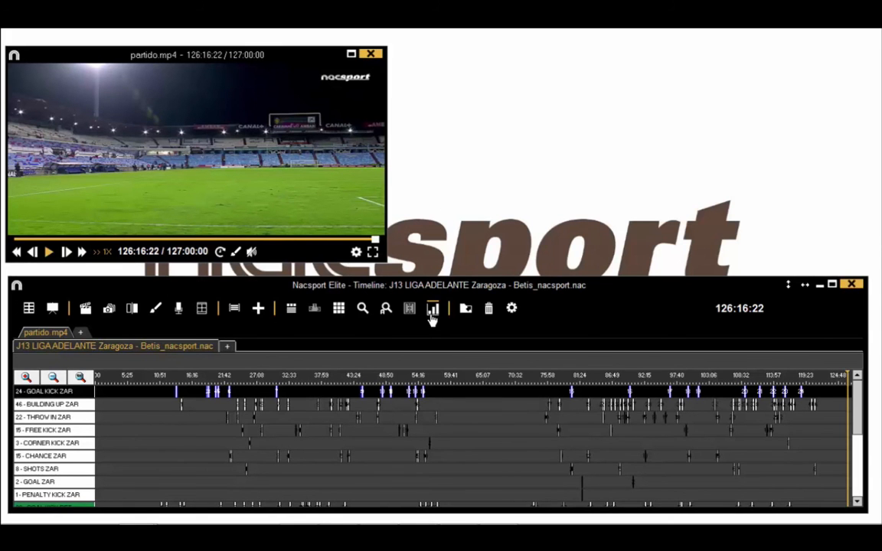
# Open the Tutorial dashboard showing the full match's 2–2 score and chart totals
pyautogui.click(409, 308)
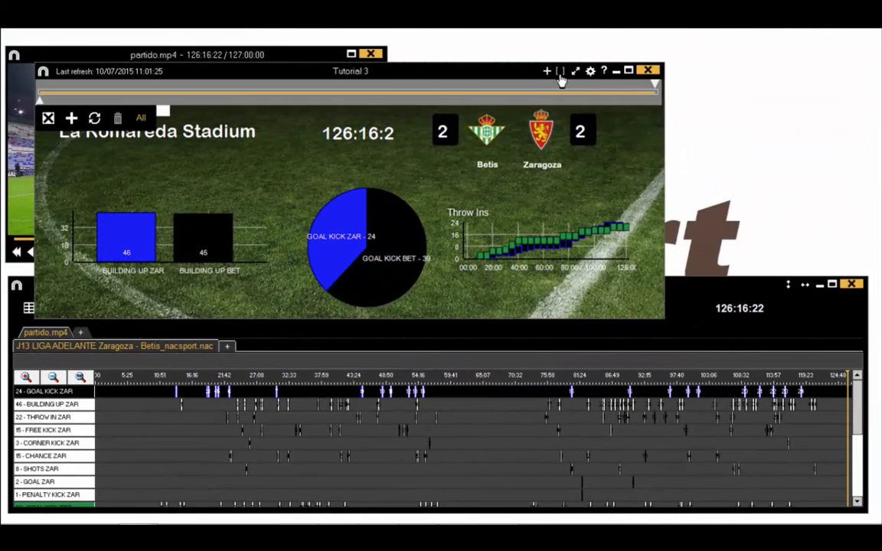
# Narrow the dashboard's time range to about 82:34–95:23, giving Betis 1–2 Zaragoza
pyautogui.moveTo(559, 94); pyautogui.dragTo(399, 101)
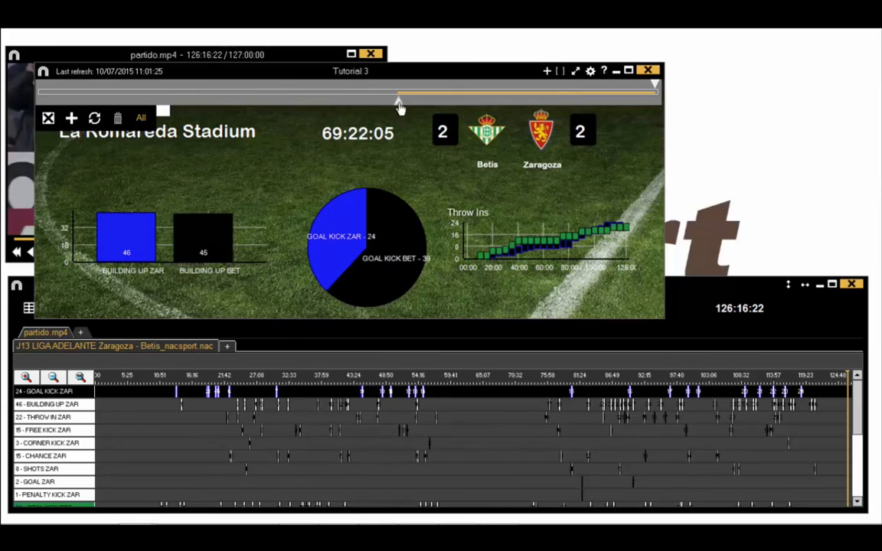
pyautogui.moveTo(398, 100); pyautogui.dragTo(440, 100)
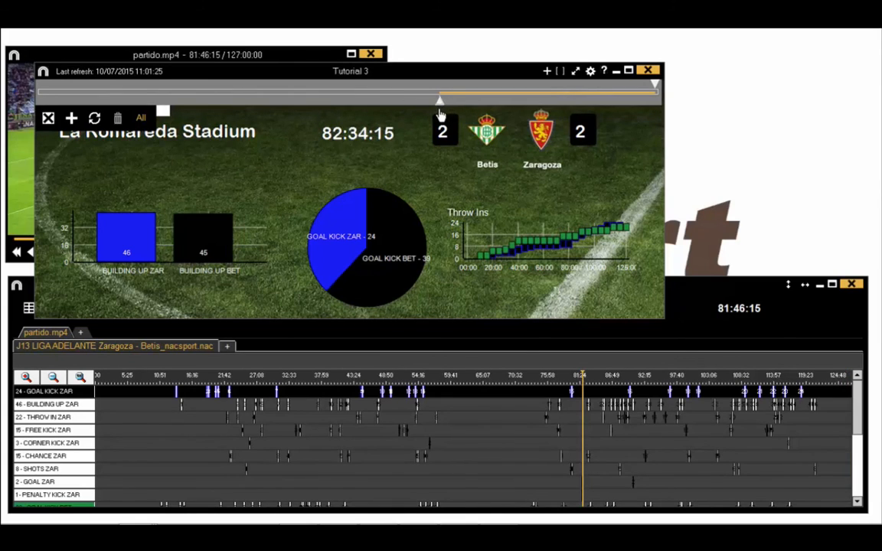
pyautogui.moveTo(440, 100); pyautogui.dragTo(529, 91)
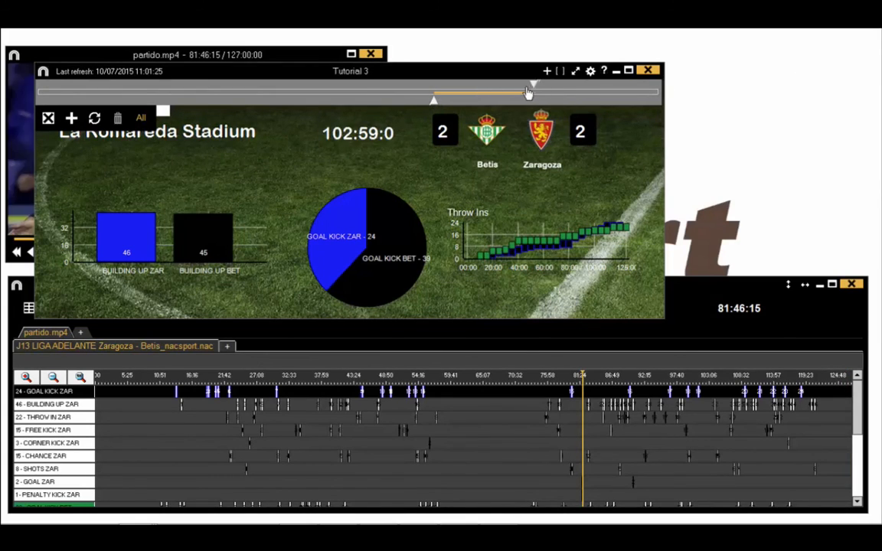
pyautogui.moveTo(528, 92); pyautogui.dragTo(505, 98)
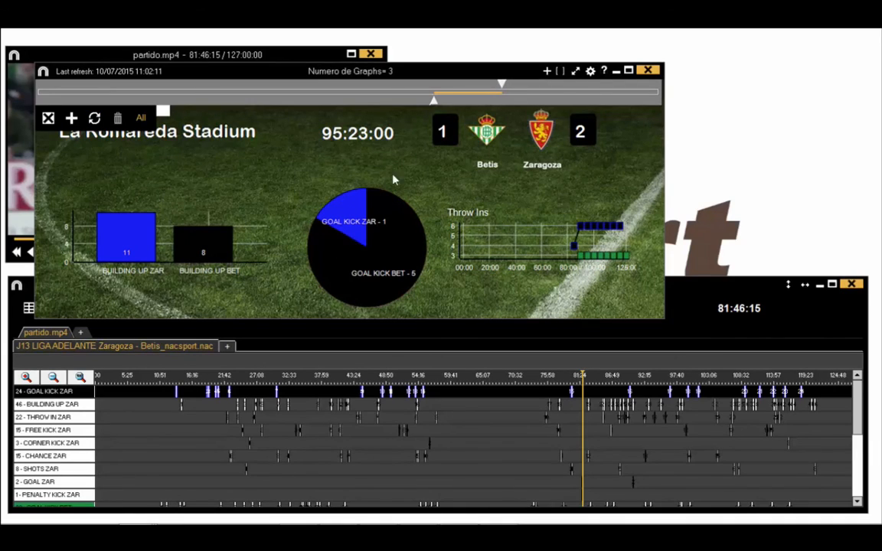
pyautogui.moveTo(383, 234)
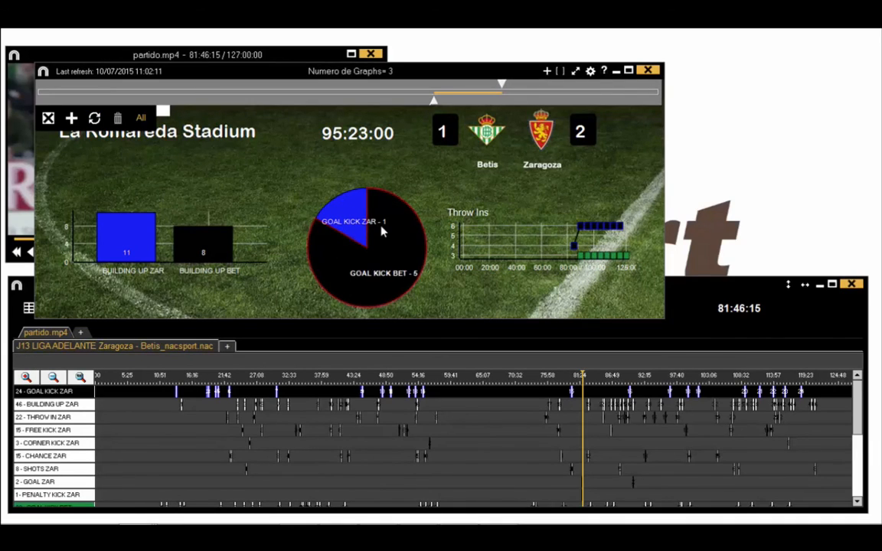